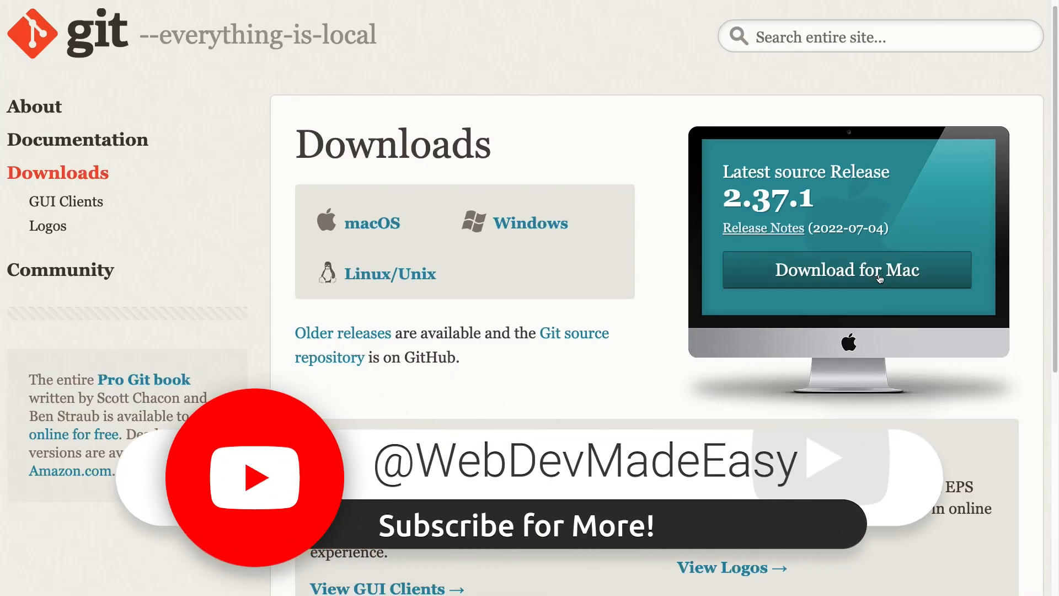
mouse_move(518, 233)
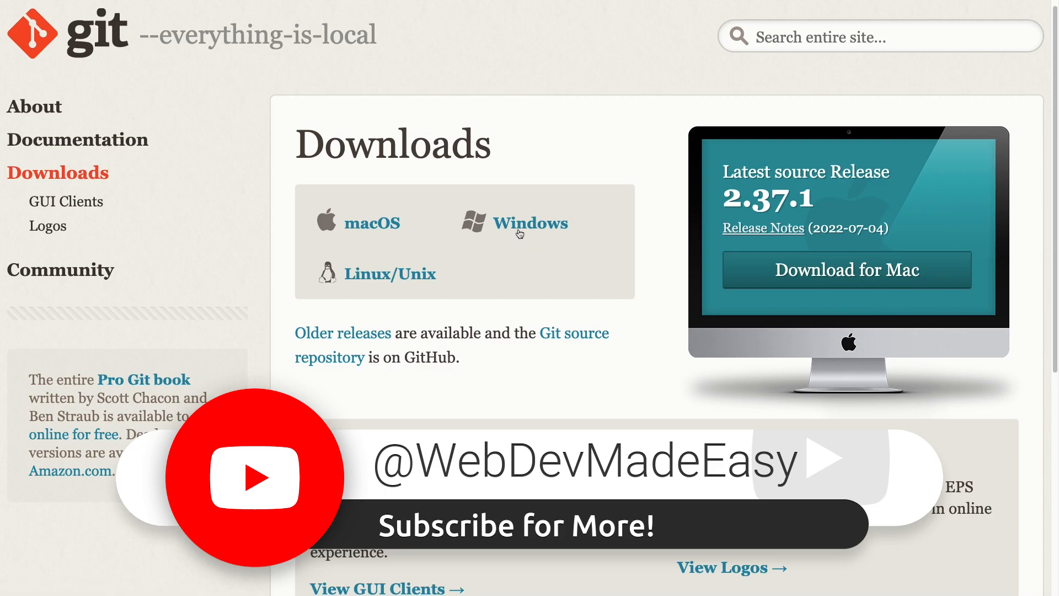
mouse_move(525, 299)
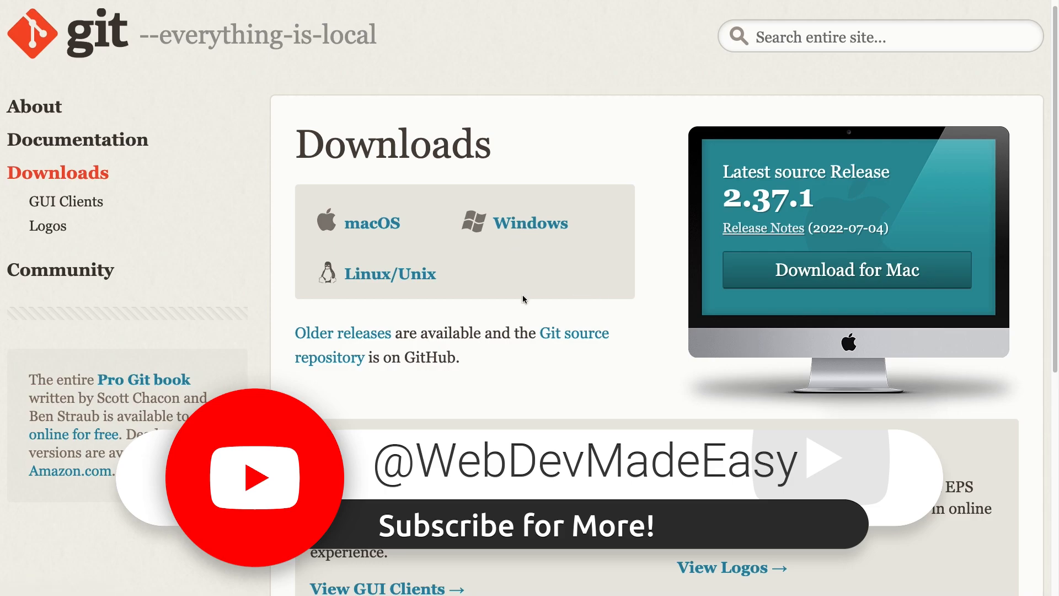
mouse_move(394, 277)
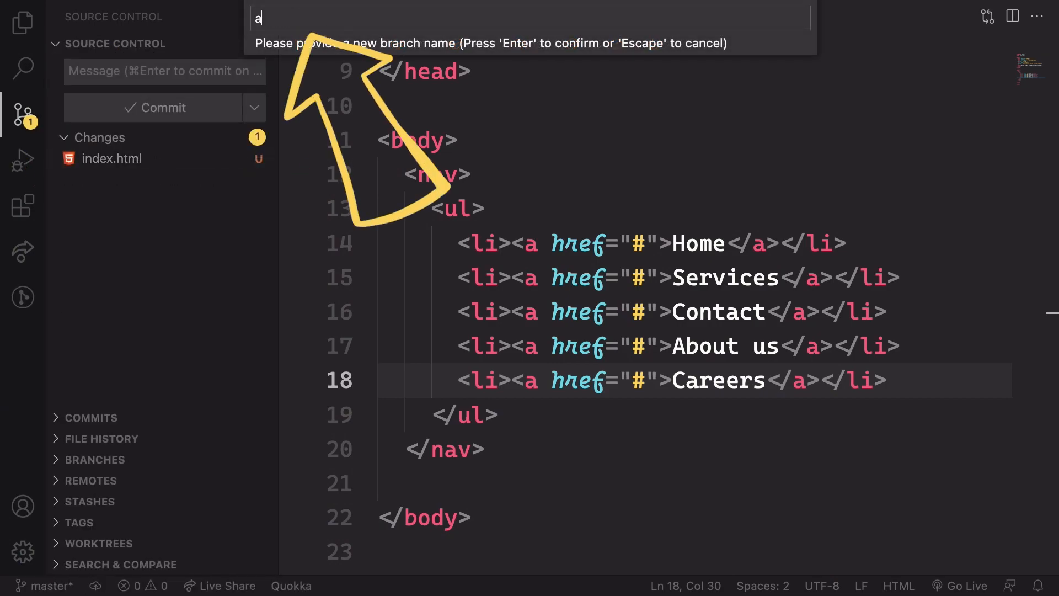
- Rename the master branch to 'a-new'
type("new")
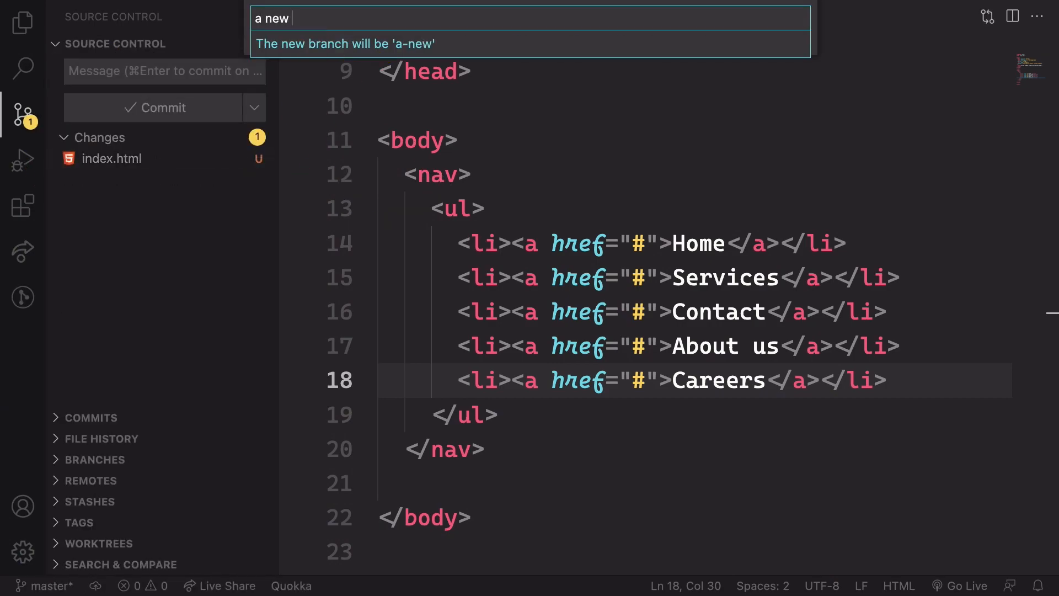
key("Enter")
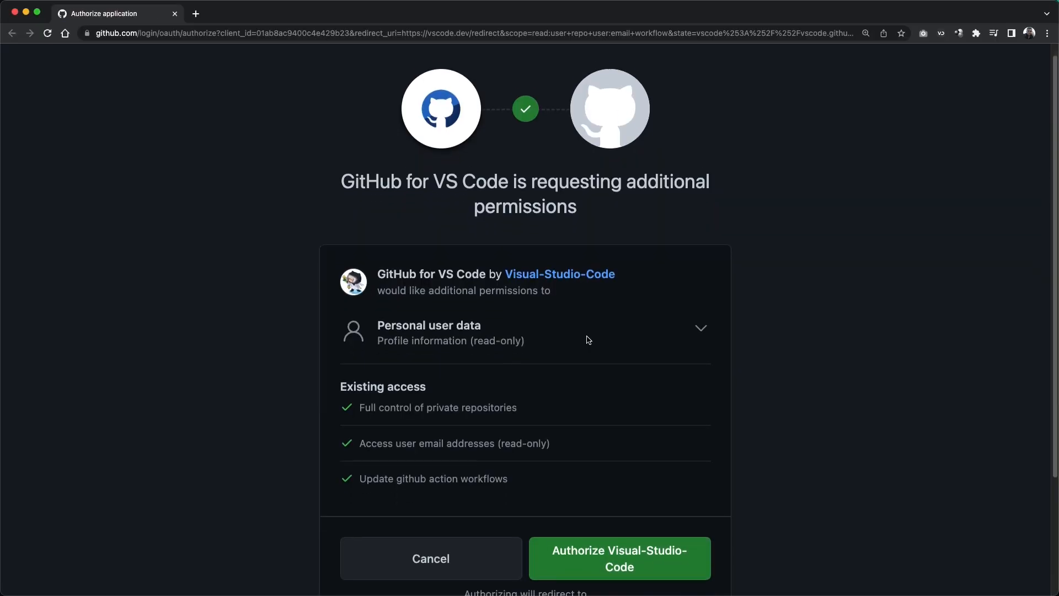
- Authorize Visual-Studio-Code on GitHub and focus the Confirm access password field
scroll("down", 3)
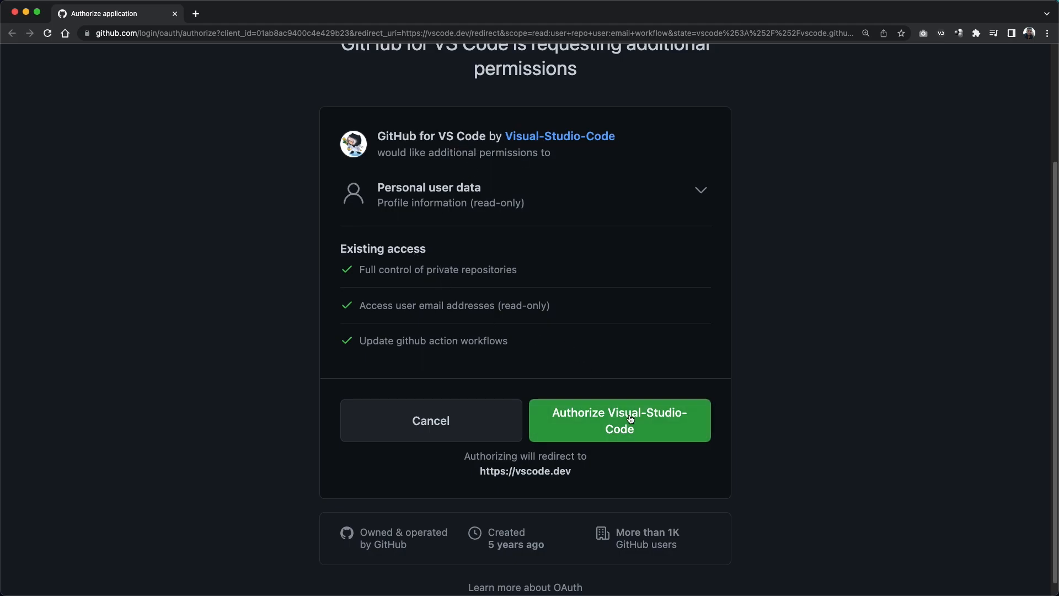
left_click(618, 419)
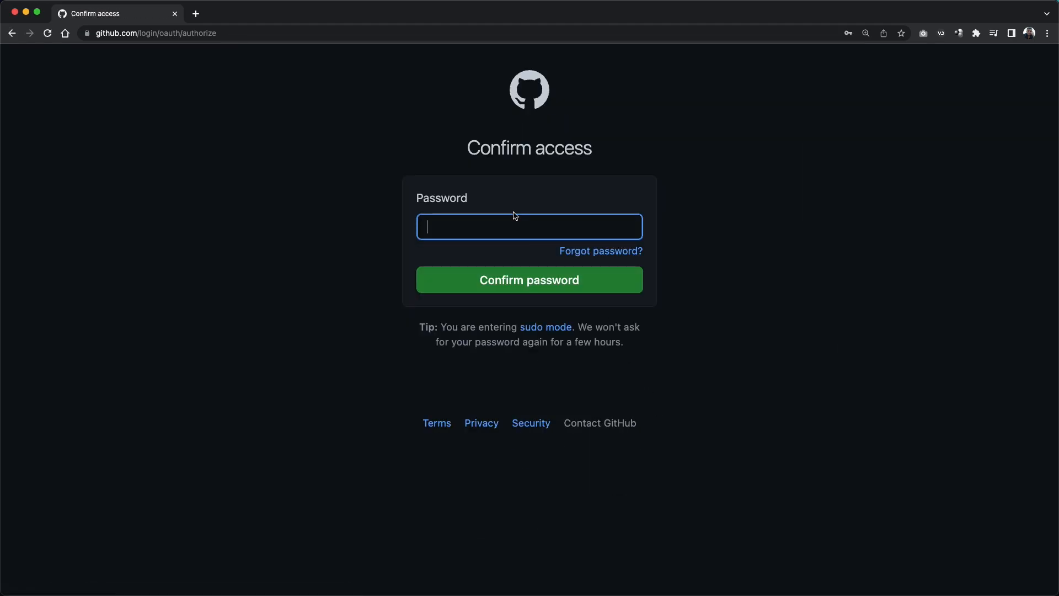
left_click(529, 280)
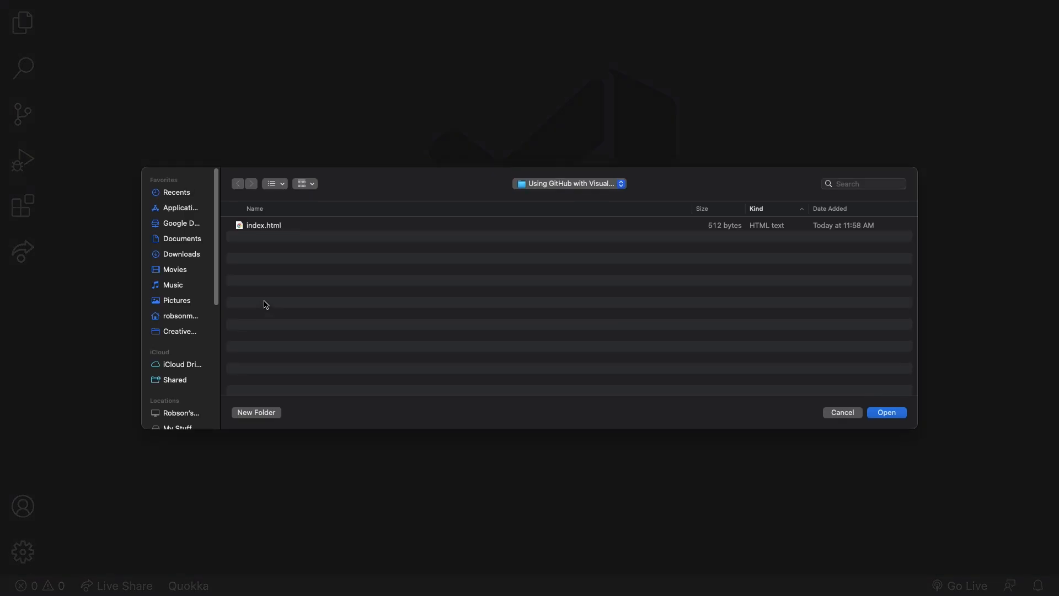
mouse_move(236, 302)
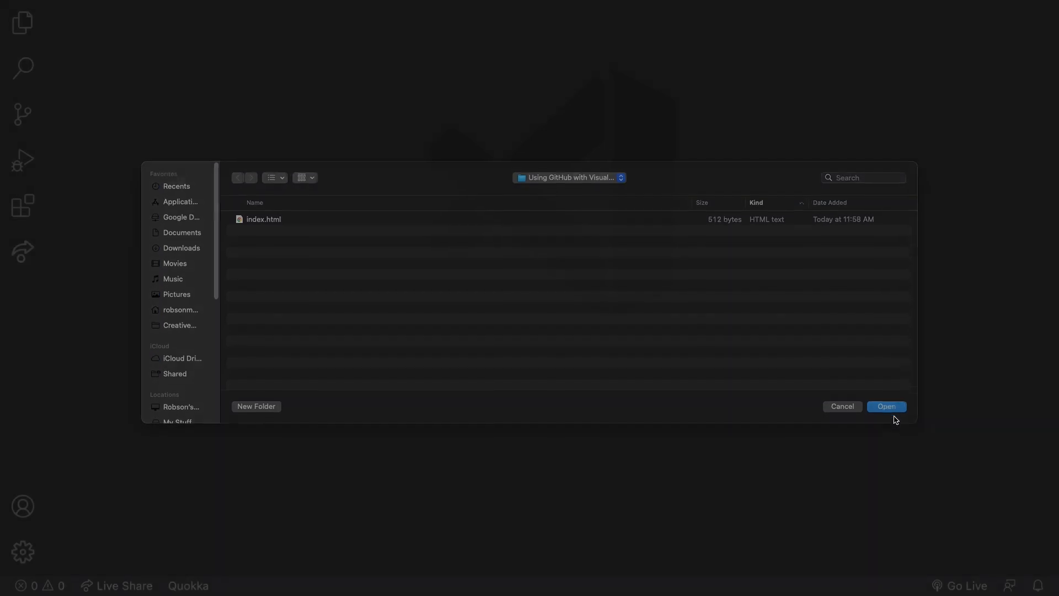
- Open the project folder containing index.html in VS Code
left_click(886, 406)
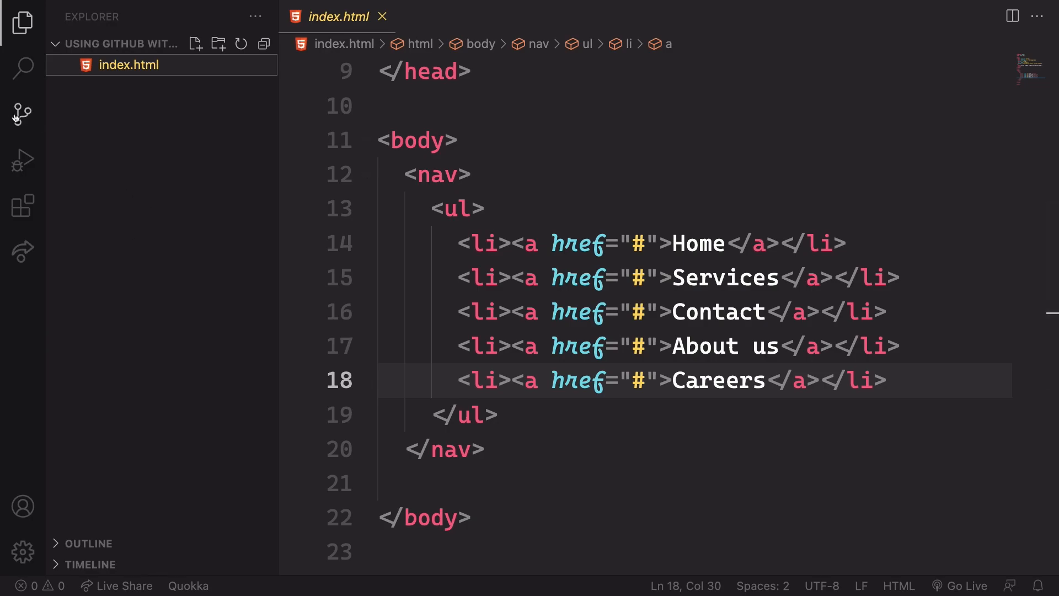
- Initialize a git repository for the folder from the Source Control view
left_click(23, 113)
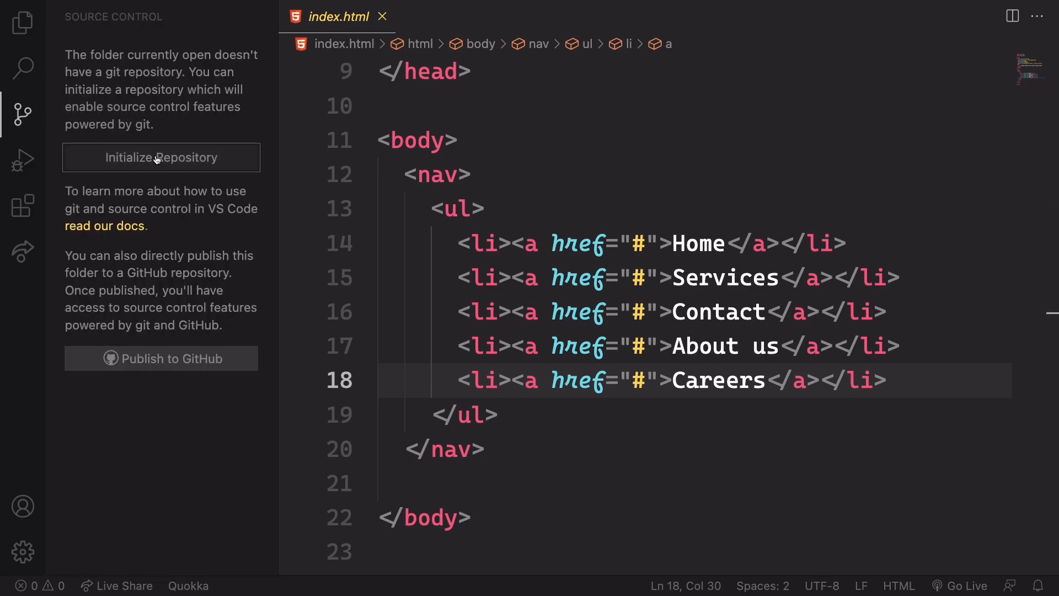
left_click(161, 157)
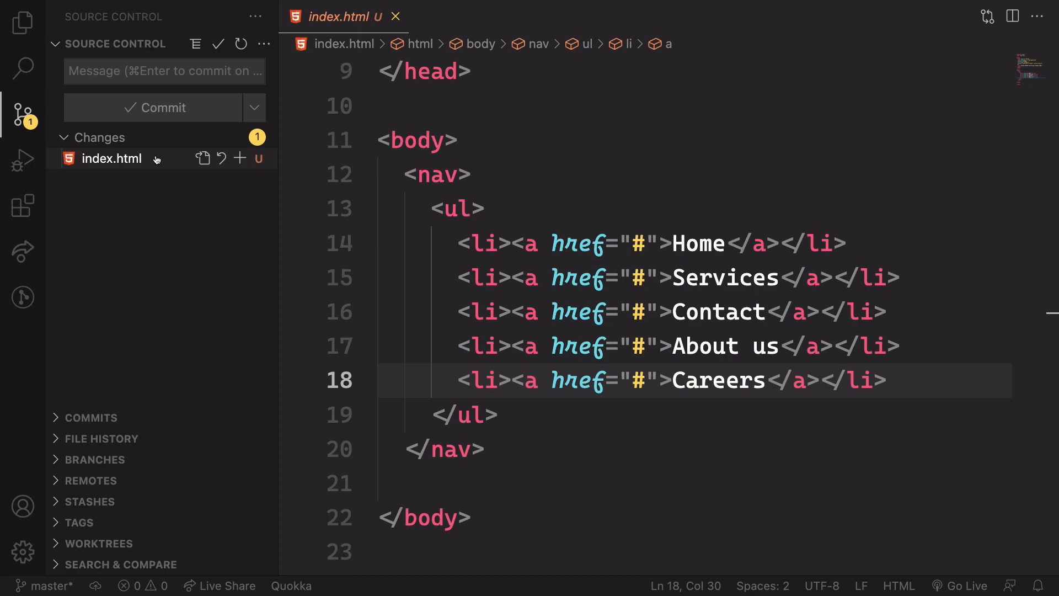
mouse_move(237, 292)
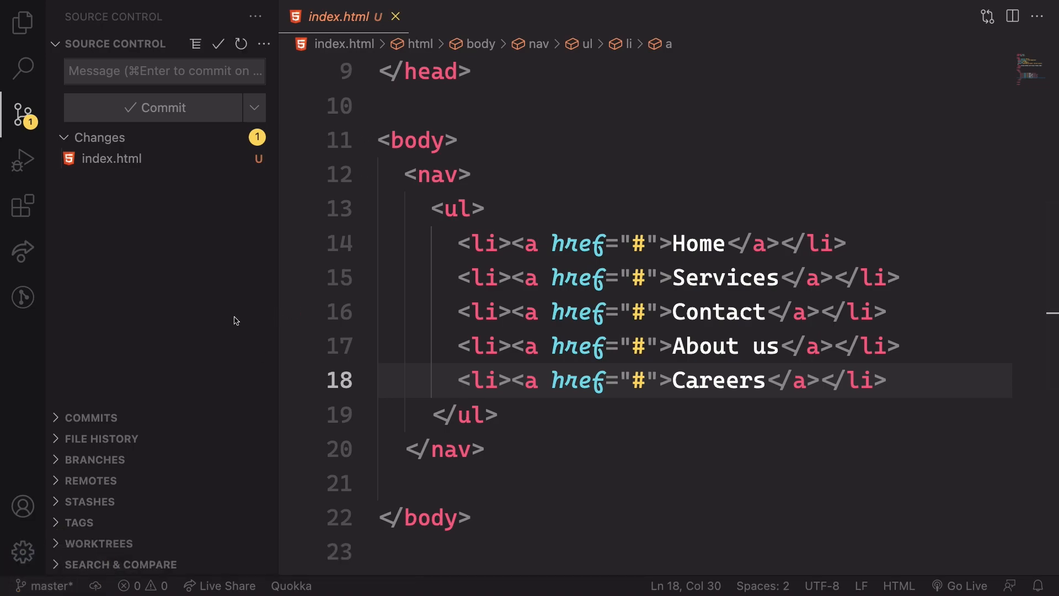
mouse_move(257, 168)
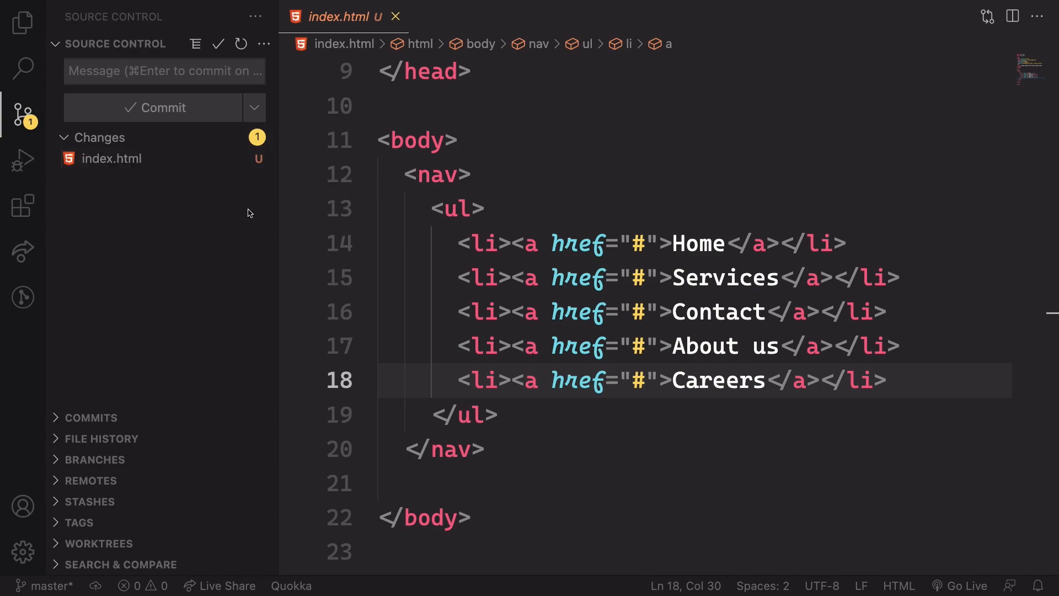
key("cmd+shift+p")
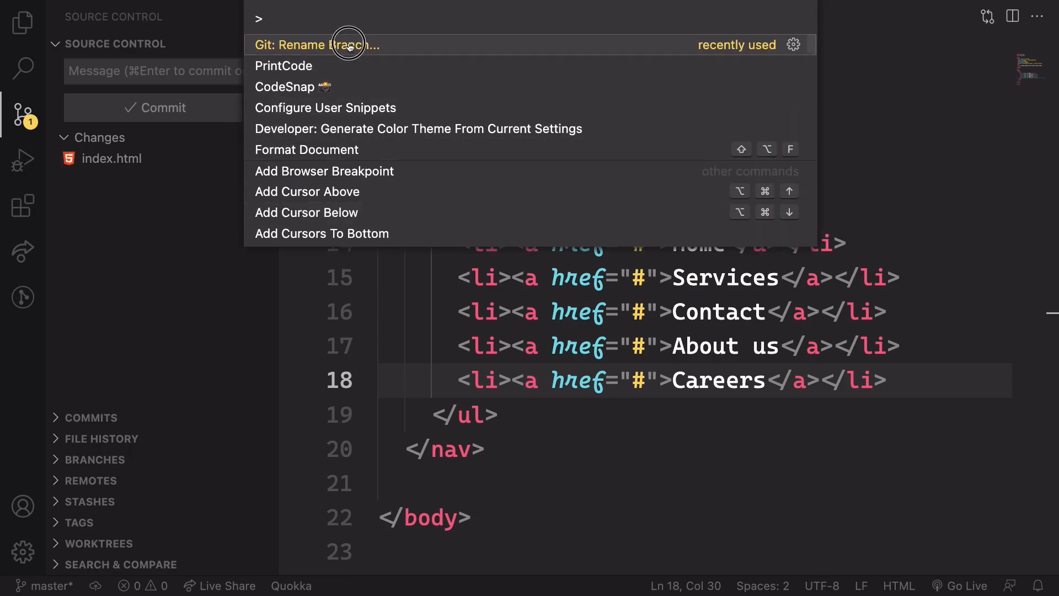
- Rename the branch to a-new-brach, then rename it back to master
left_click(315, 45)
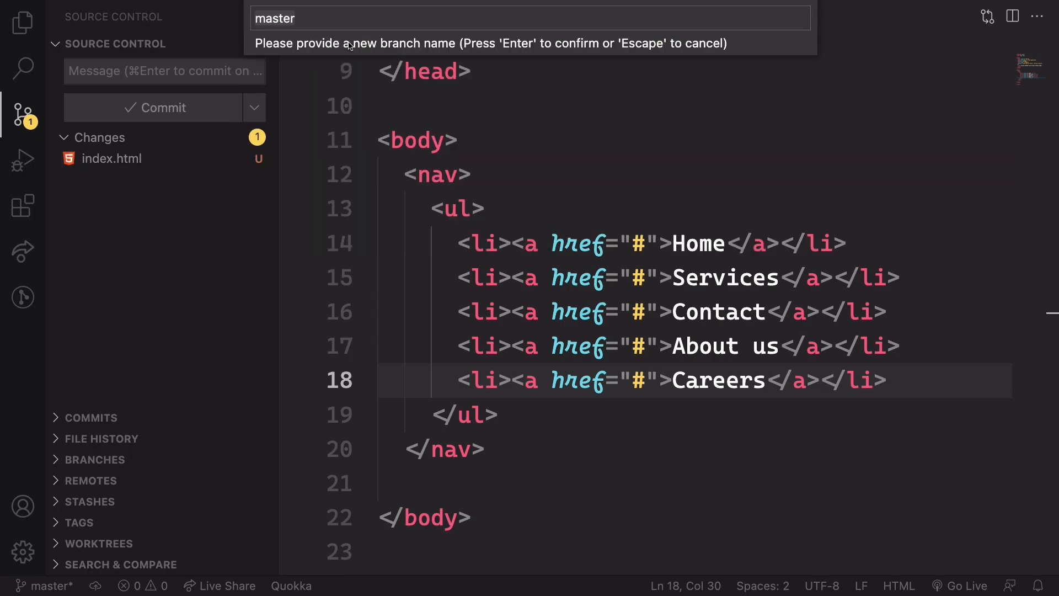
type("a")
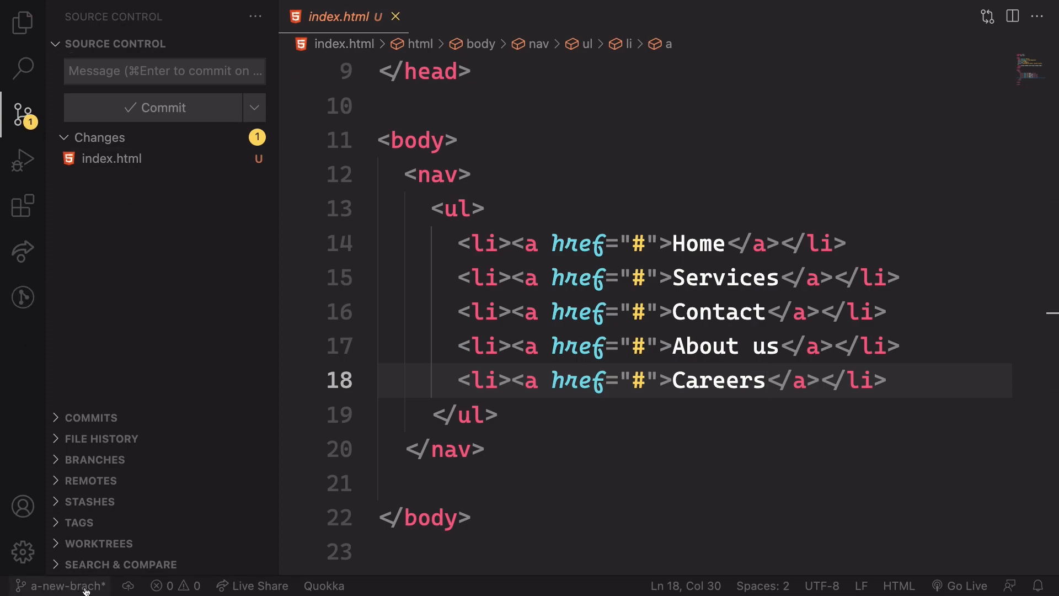
mouse_move(417, 140)
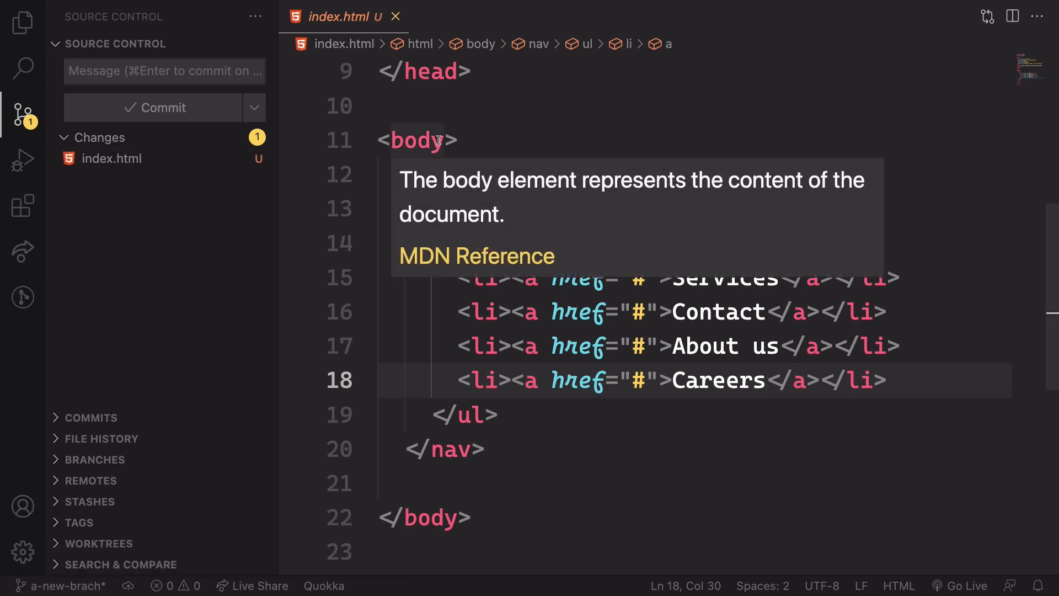
mouse_move(269, 205)
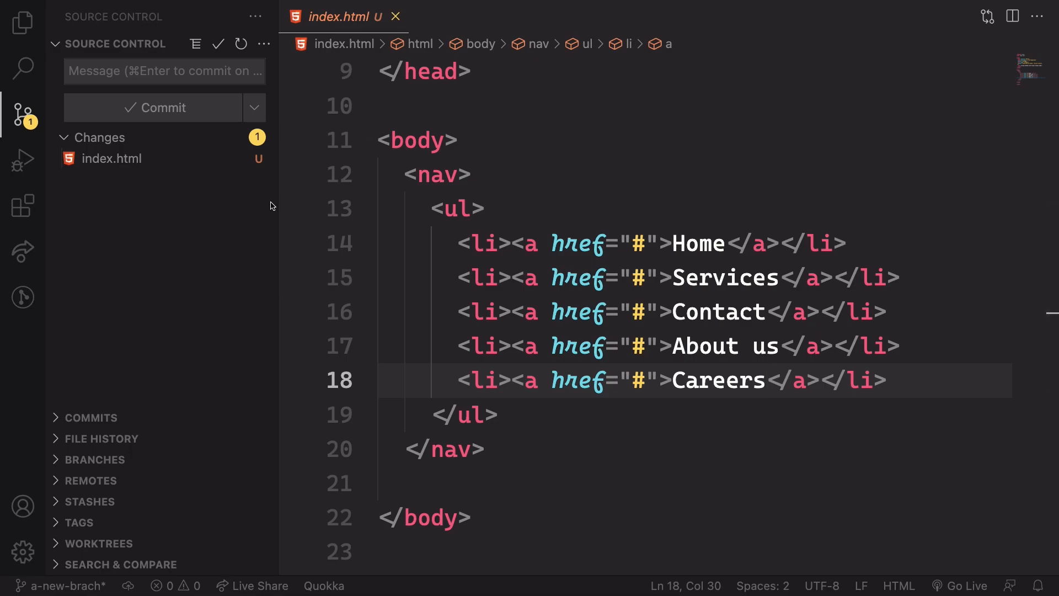
key("cmd+shift+p")
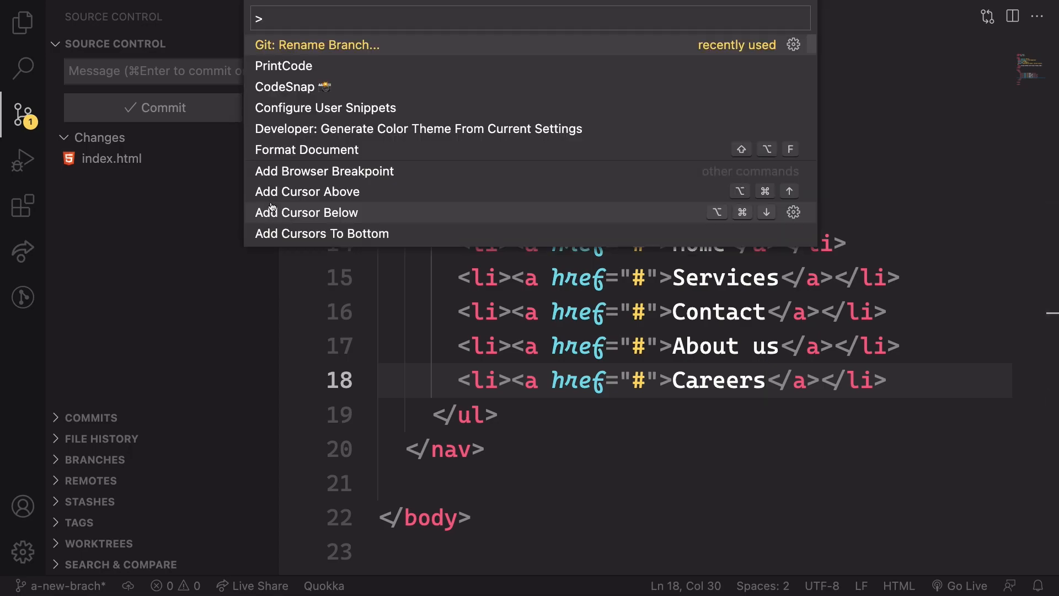
left_click(317, 45)
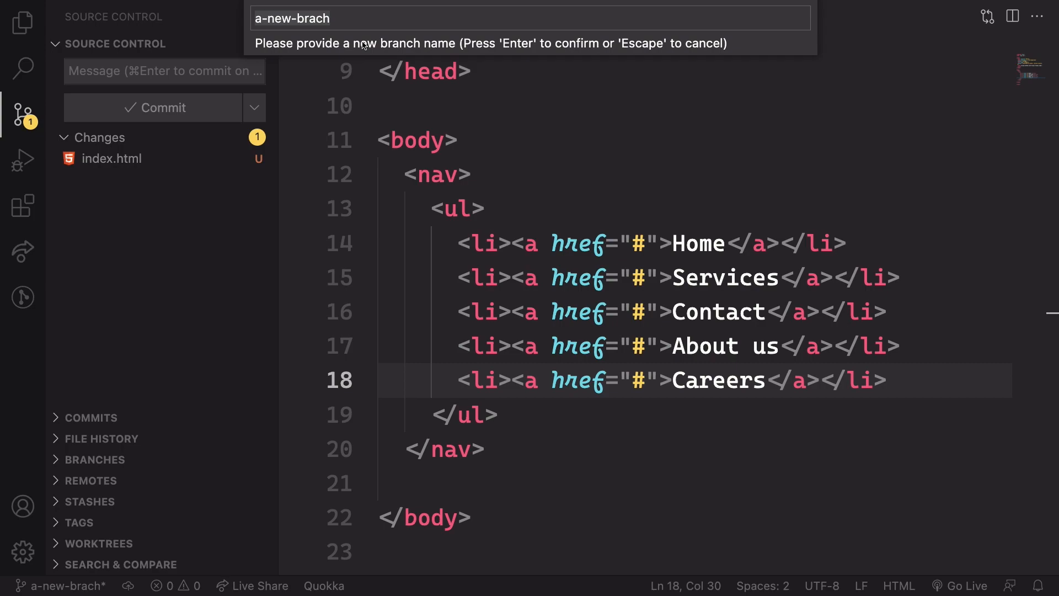
type("maste")
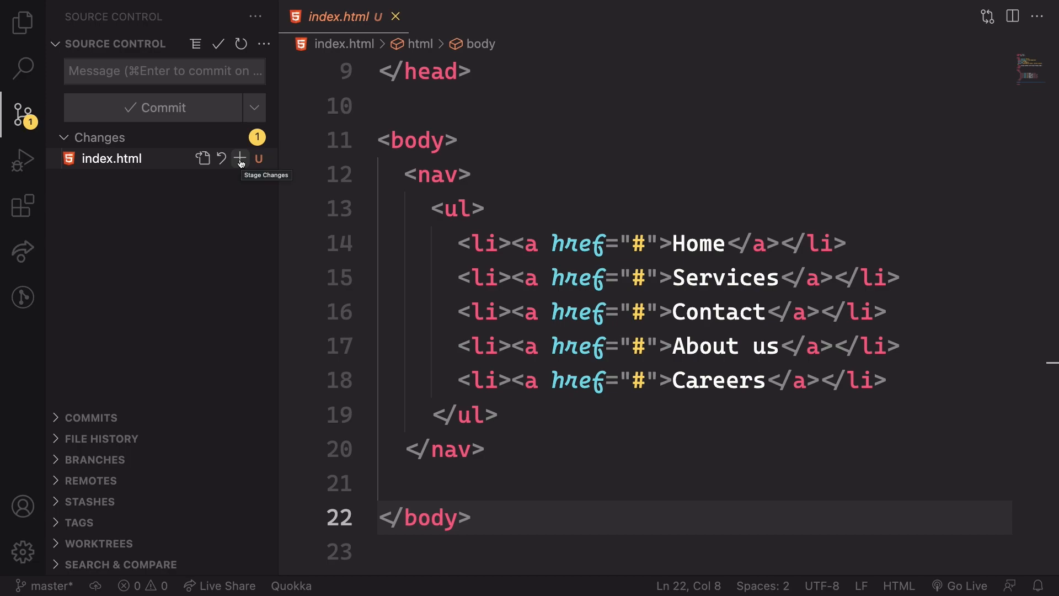
- Stage index.html and commit it with the message 'First Commit'
left_click(239, 159)
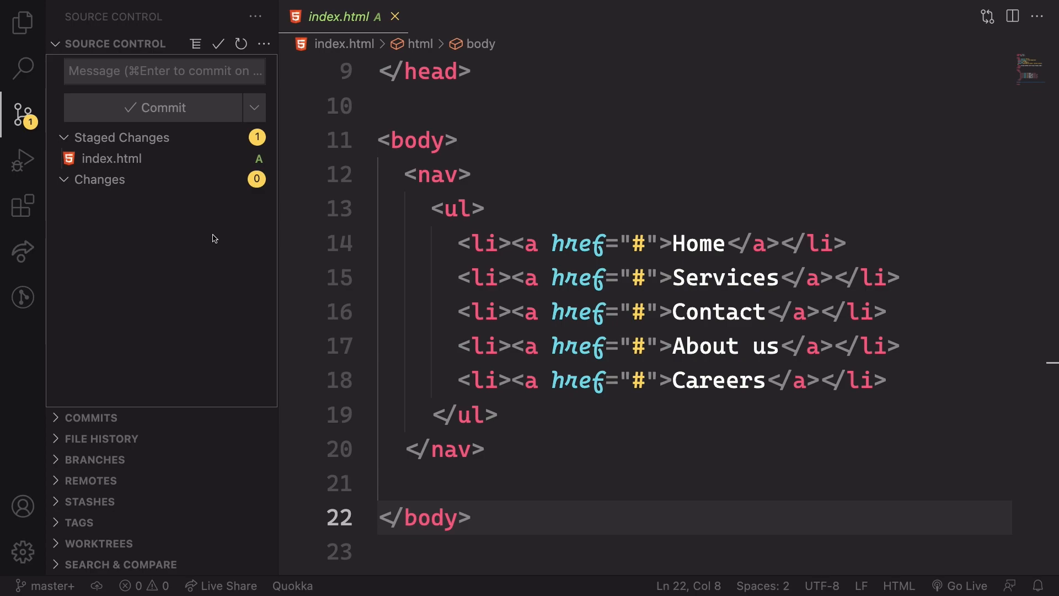
left_click(165, 71)
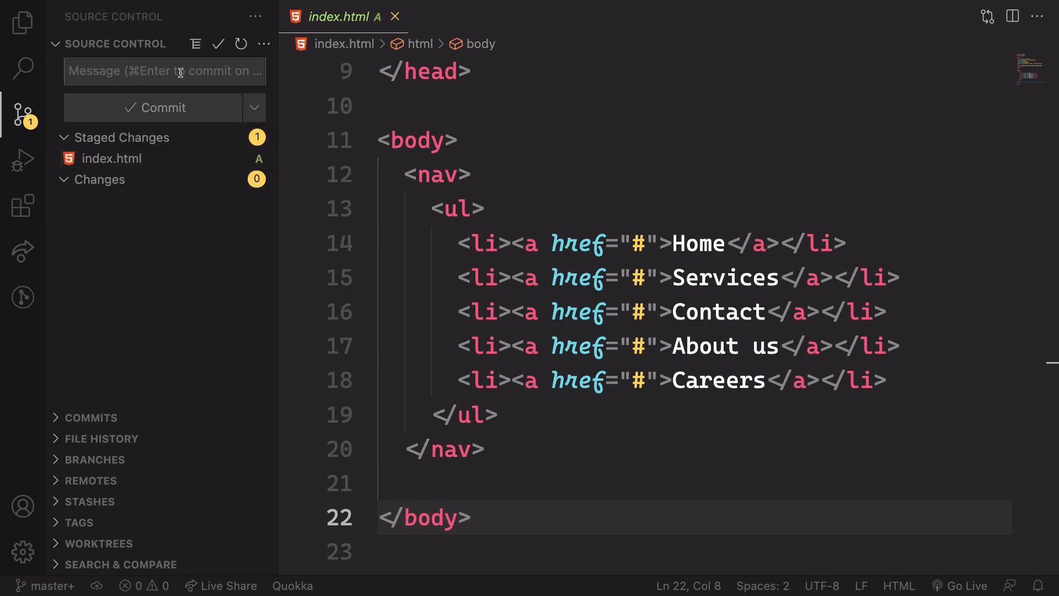
type("First Co")
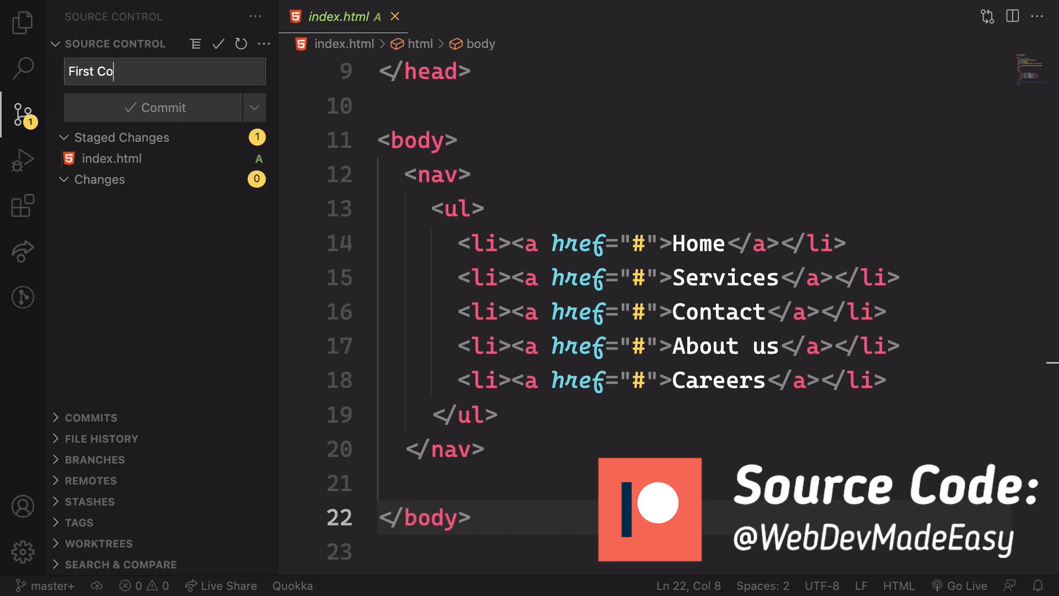
type("mmit")
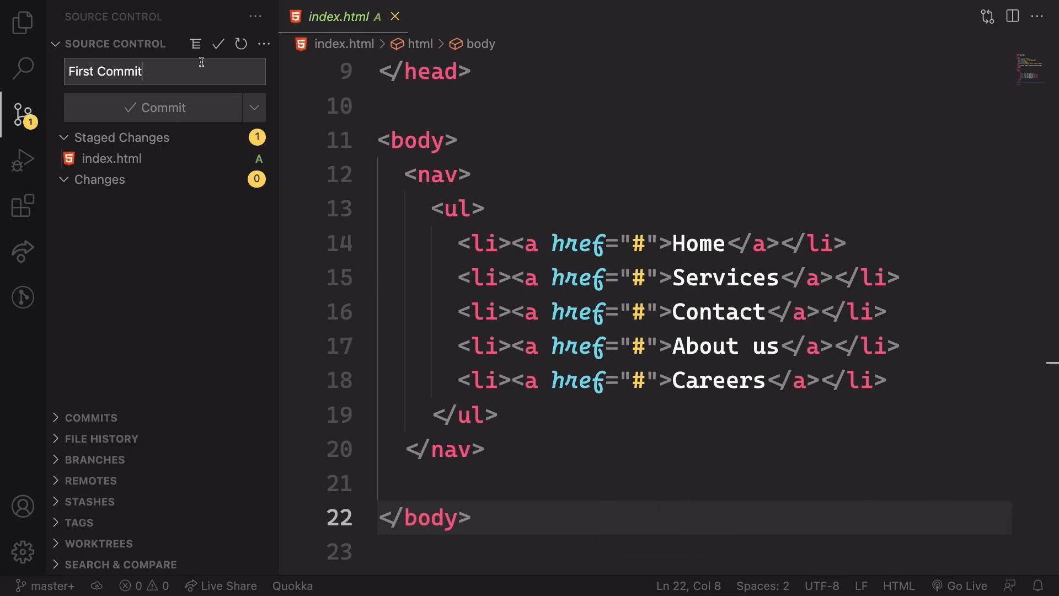
left_click(218, 43)
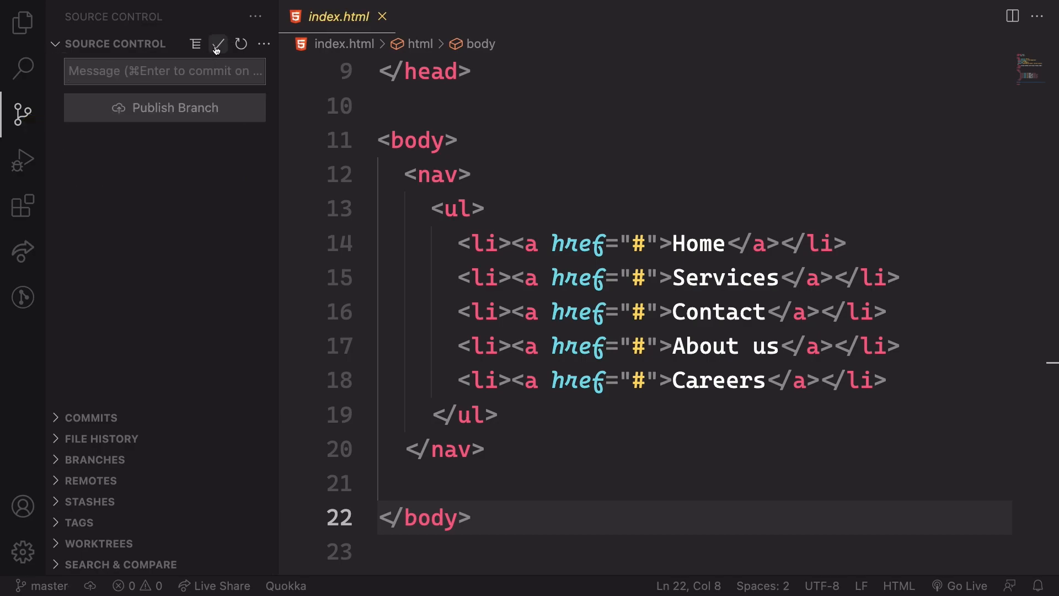
- Create and switch to branch new-features, then select the Careers list item
type("c")
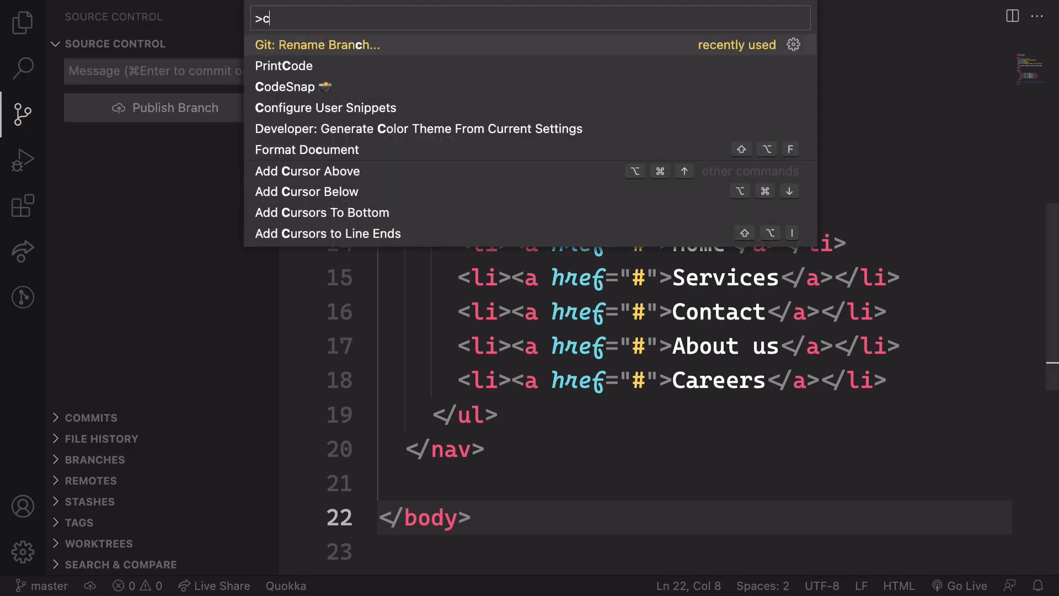
type("reate")
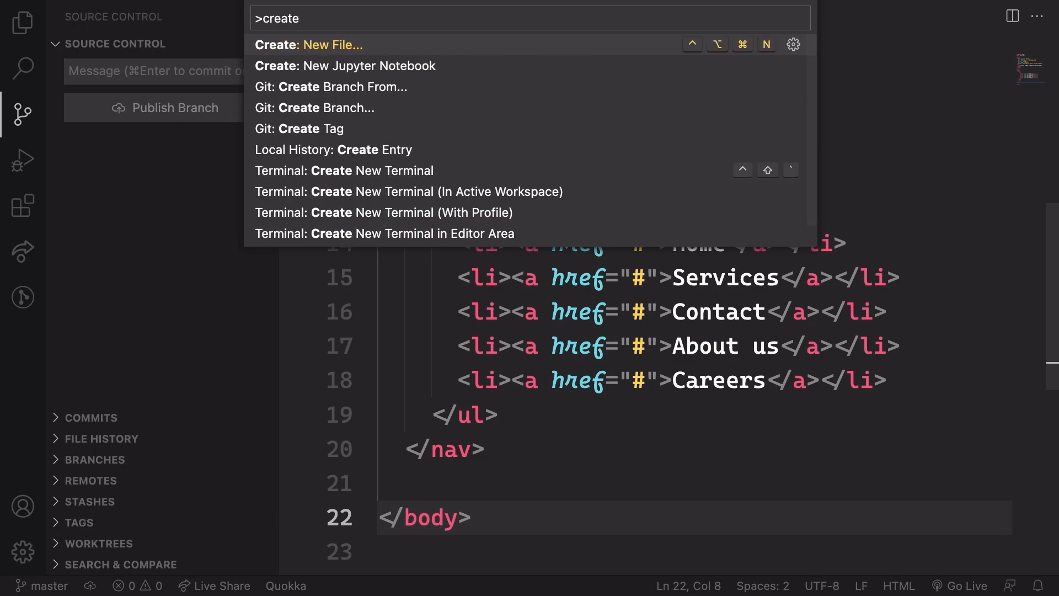
mouse_move(349, 108)
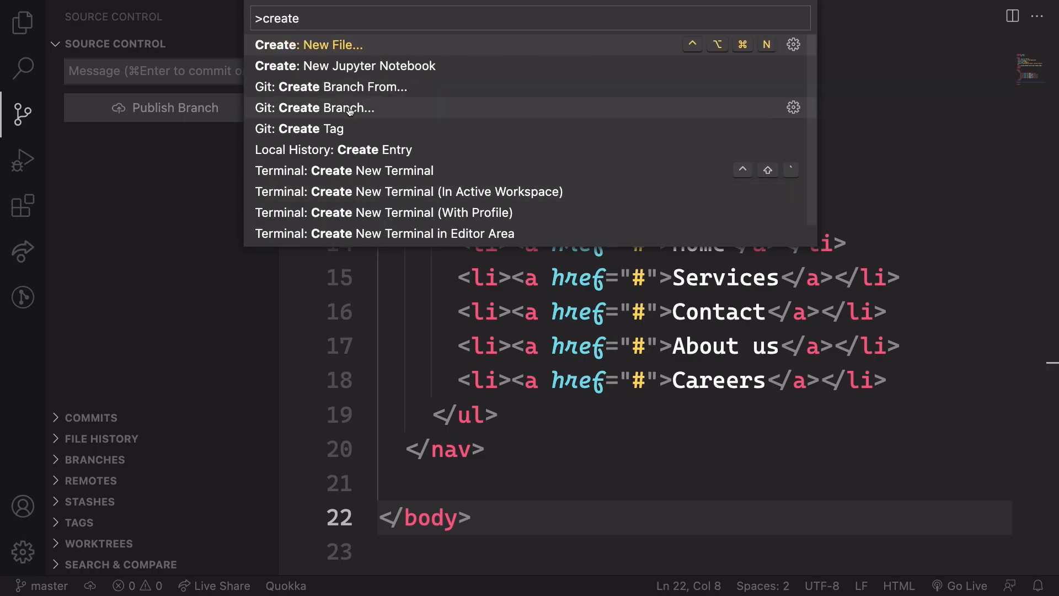
left_click(315, 108)
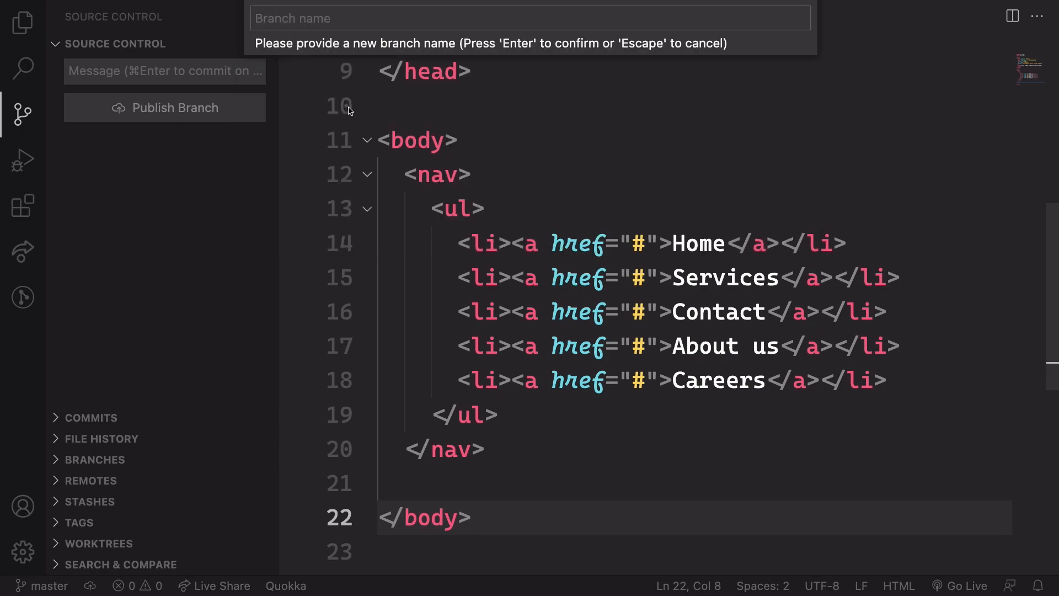
type("new-")
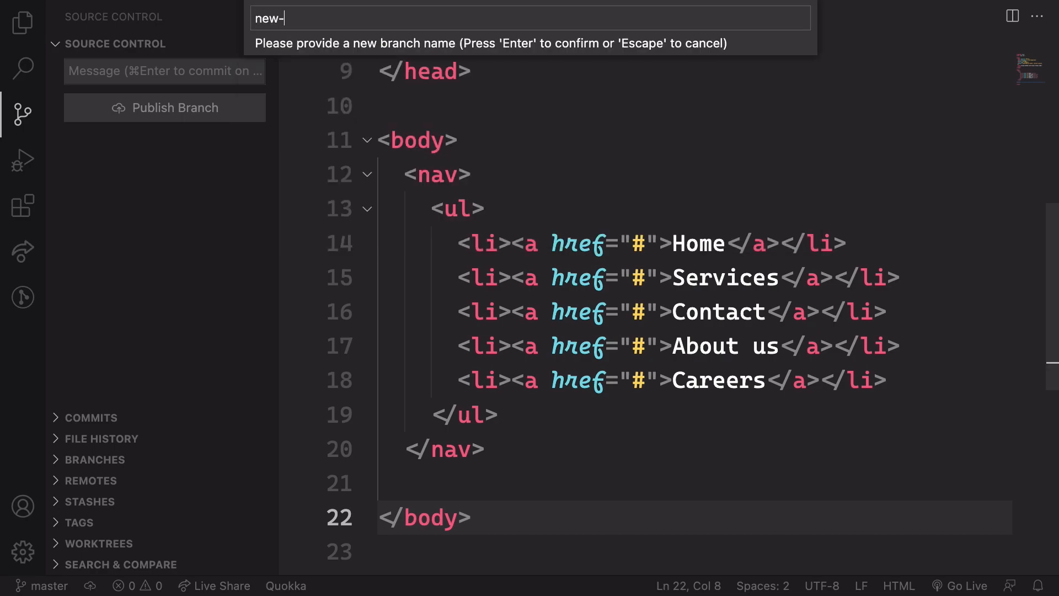
key("Enter")
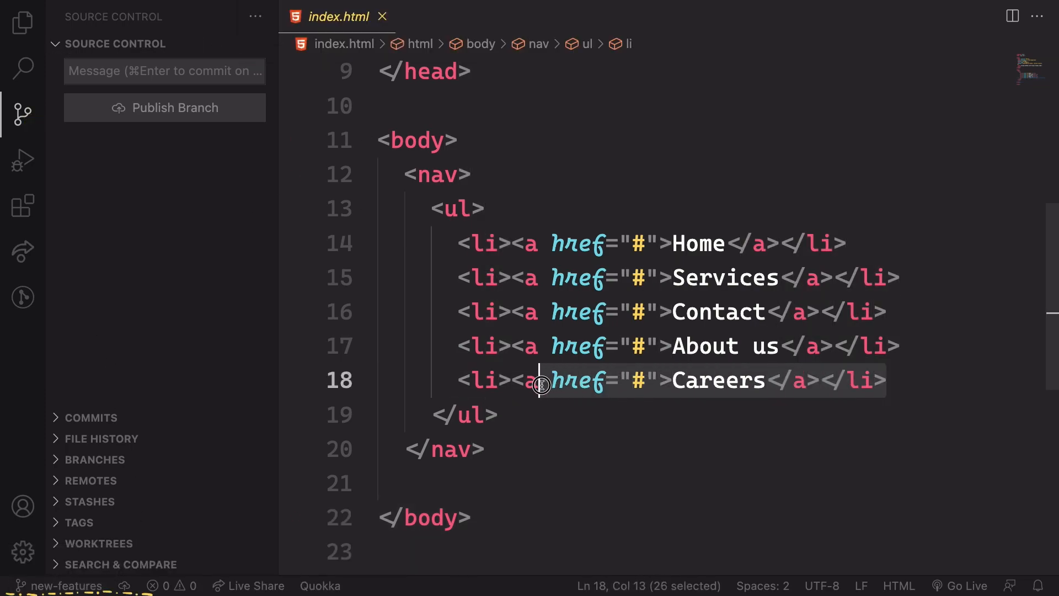
left_click_drag(539, 380, 461, 380)
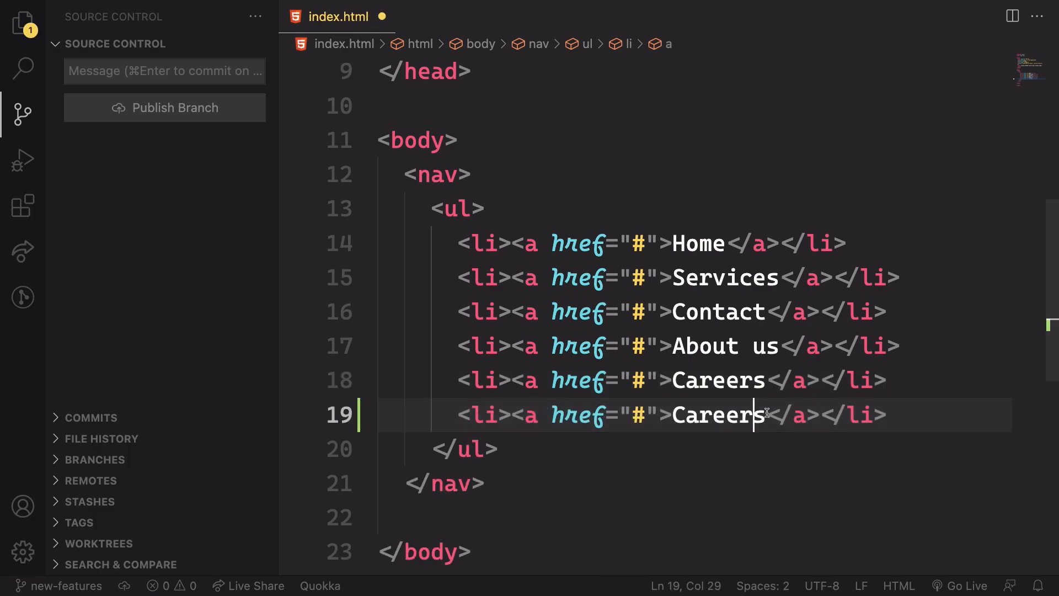
- Add 'New Stuff' and 'More Stuff' nav items by duplicating the Careers line
type("New Stu")
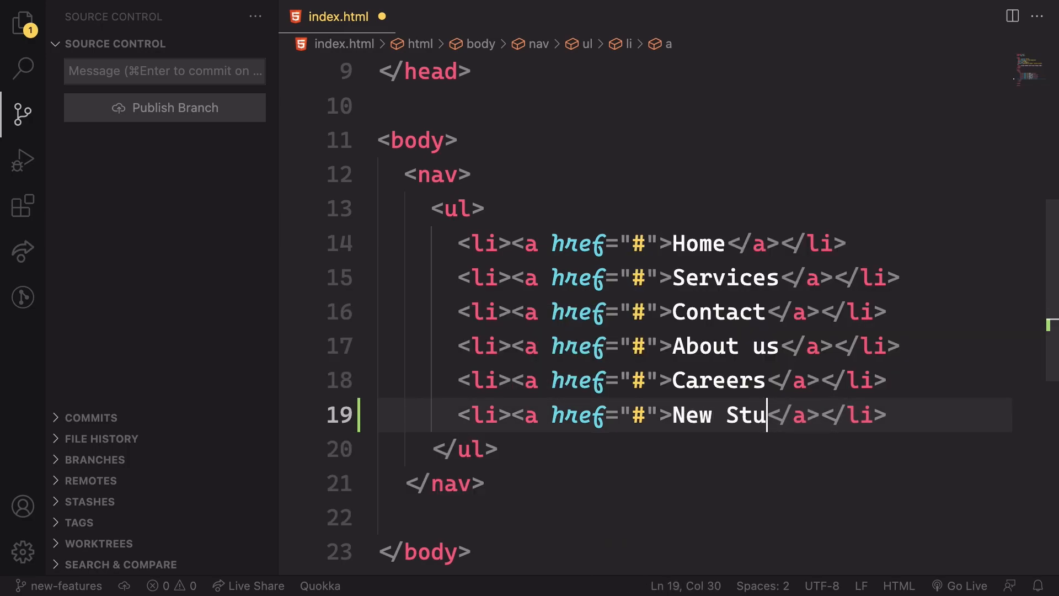
type("ff")
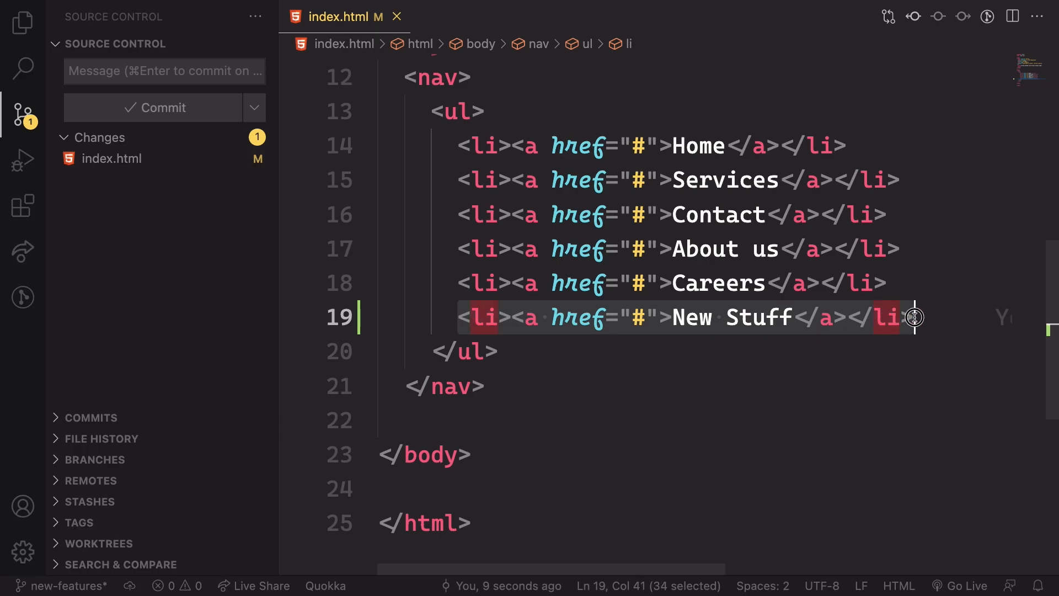
key("Shift+Alt+Down")
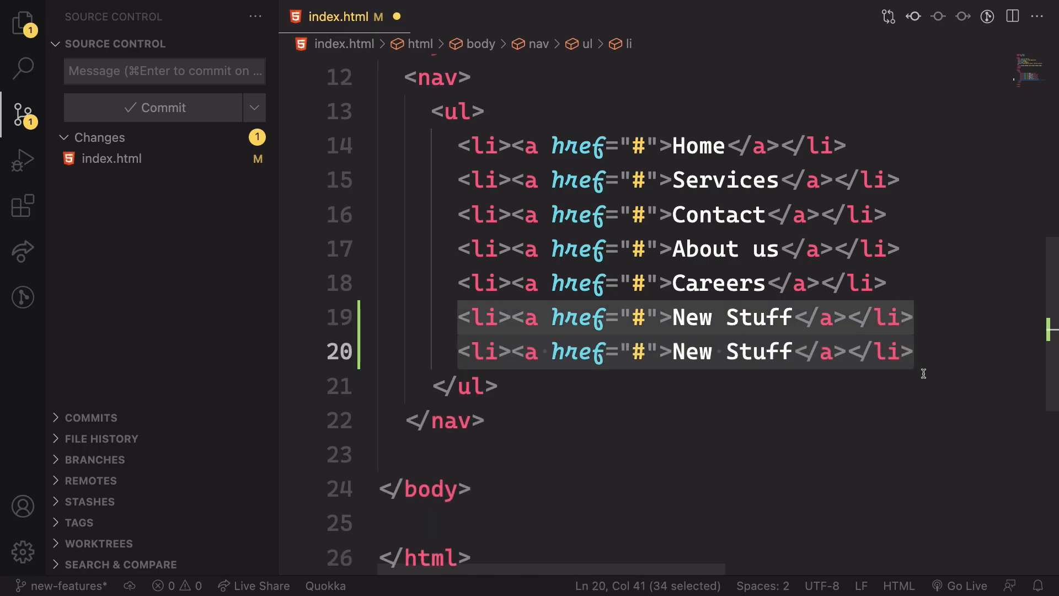
double_click(761, 350)
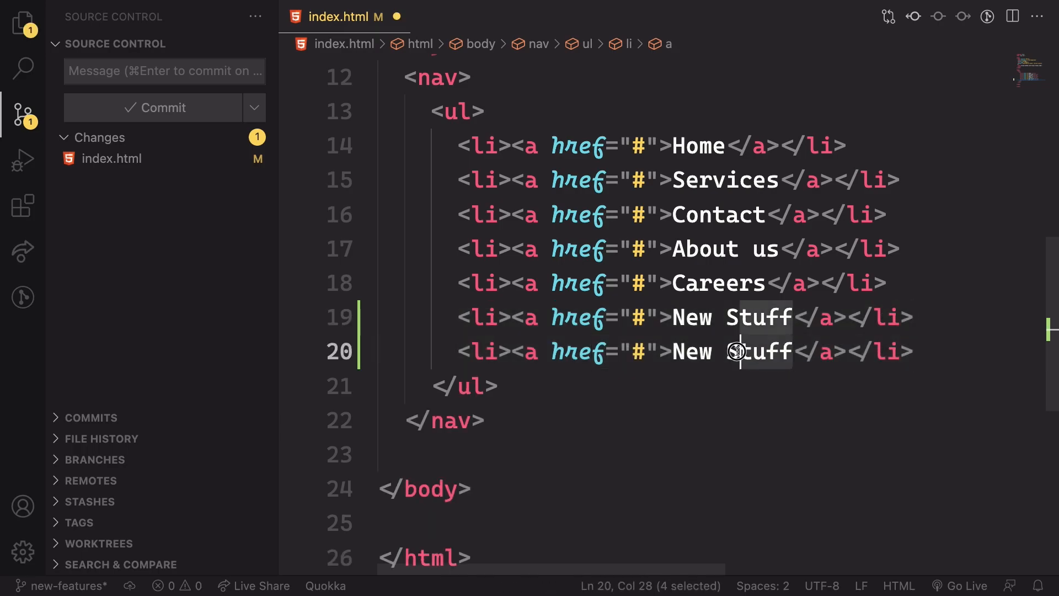
type("More")
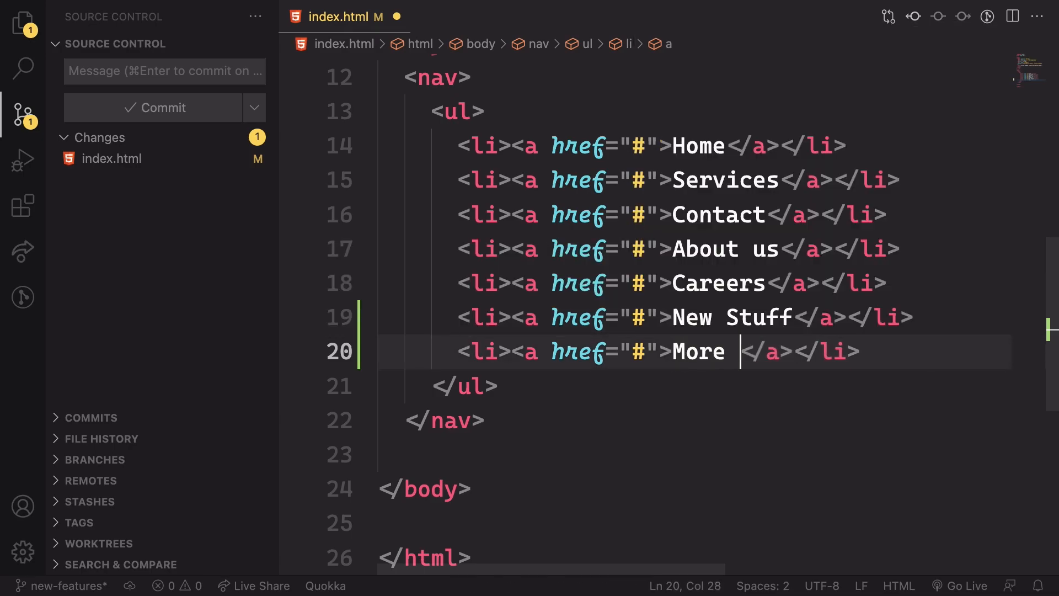
type("Stuff")
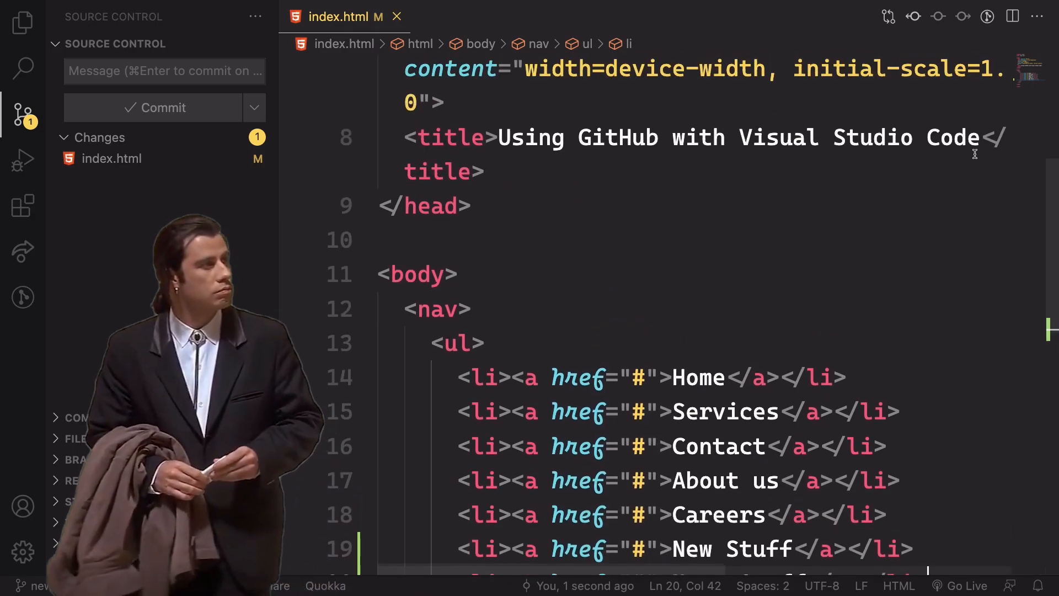
- Append '!!' to the page title and select the Home nav line
type("!")
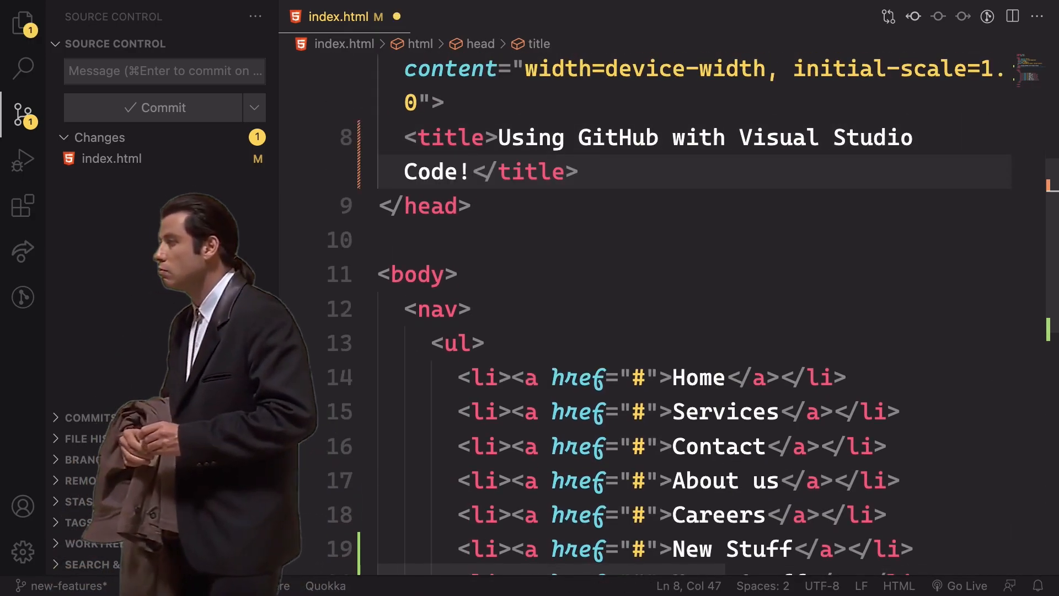
type("!")
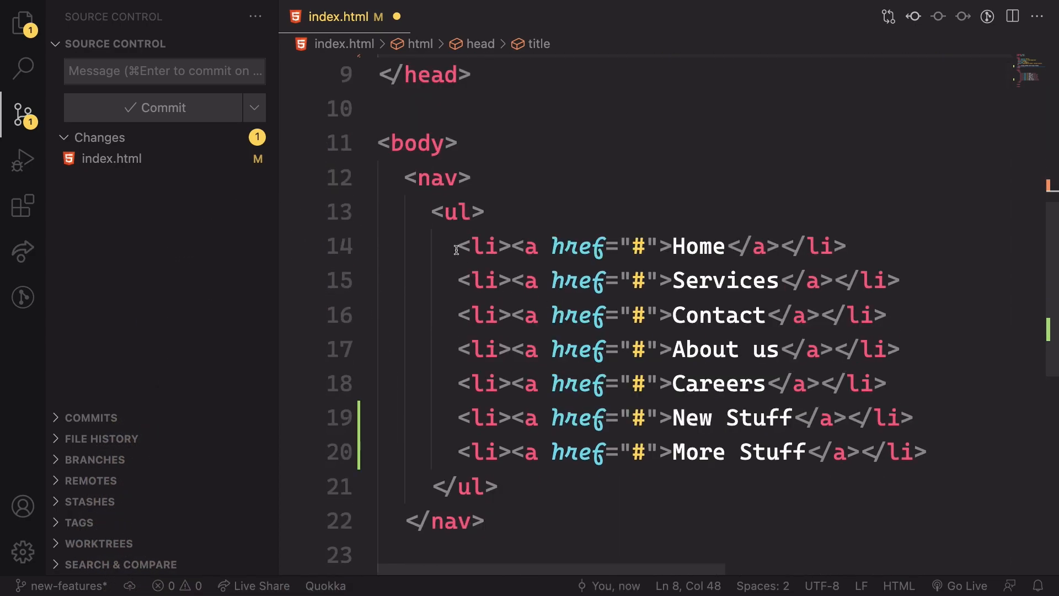
triple_click(649, 246)
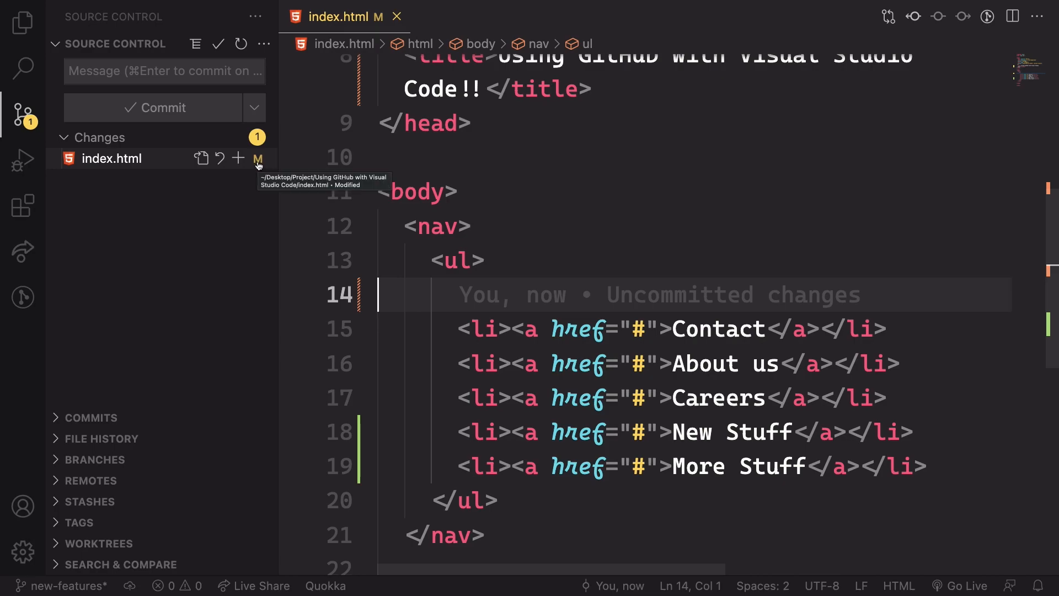
mouse_move(260, 174)
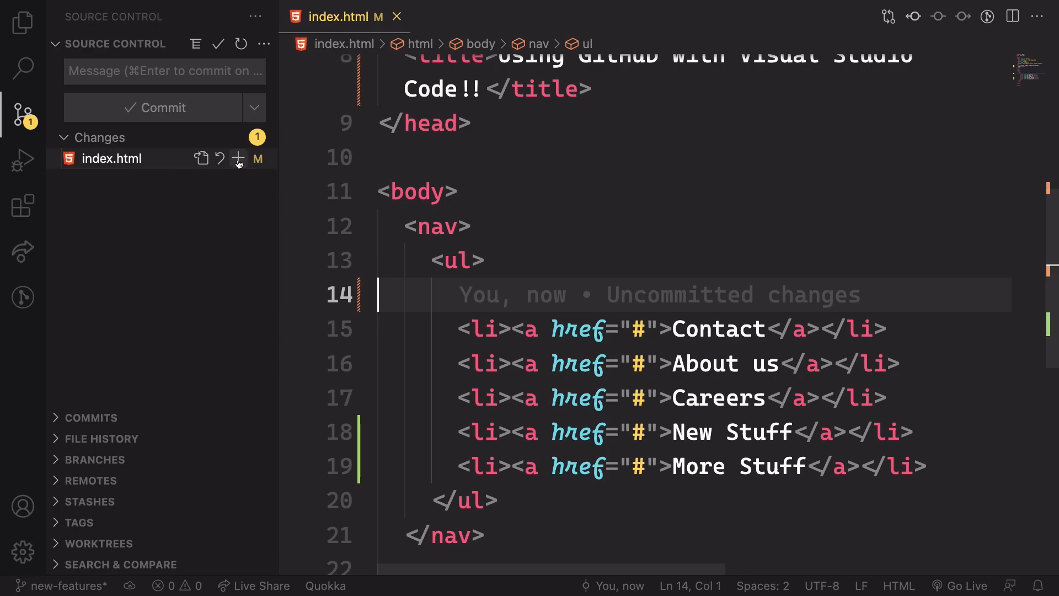
mouse_move(238, 159)
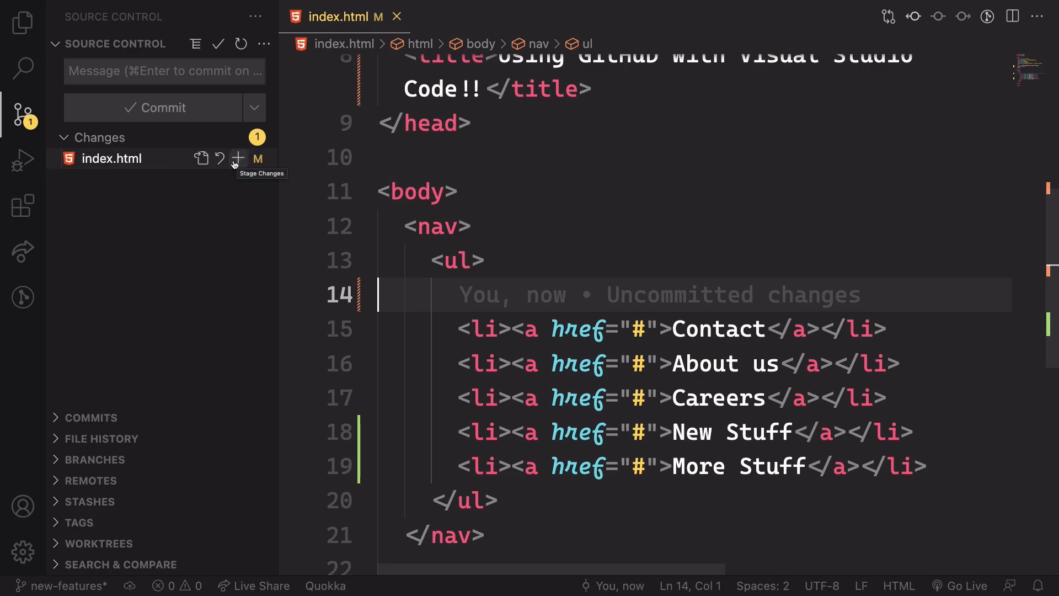
mouse_move(220, 159)
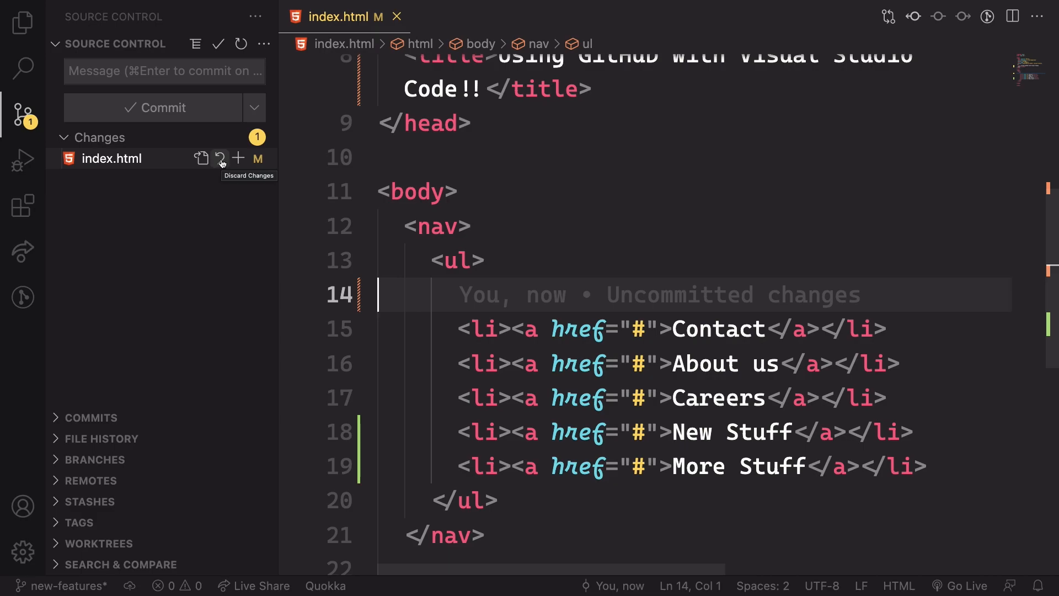
mouse_move(201, 160)
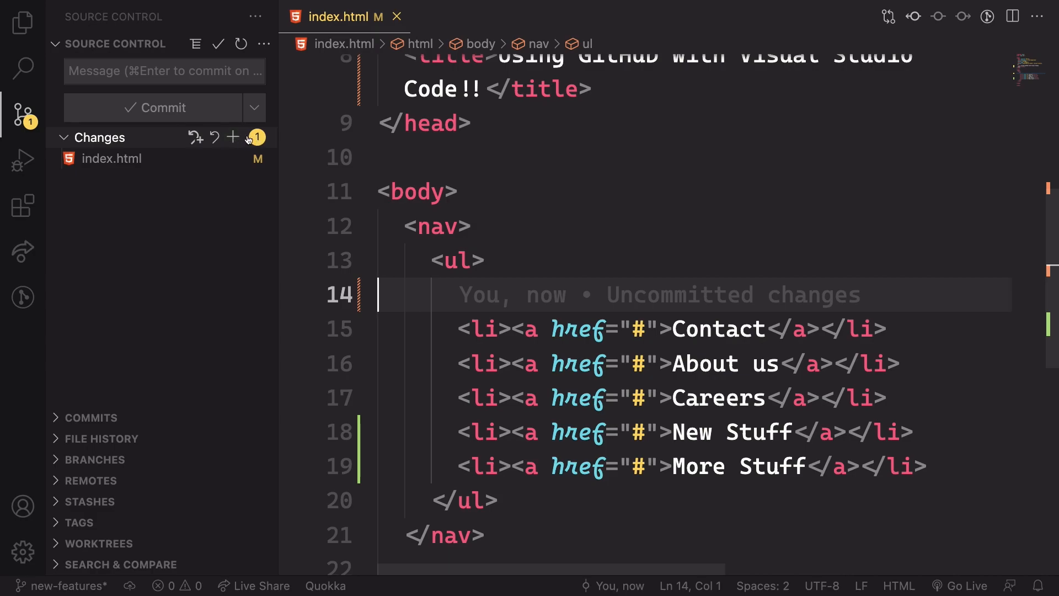
mouse_move(233, 138)
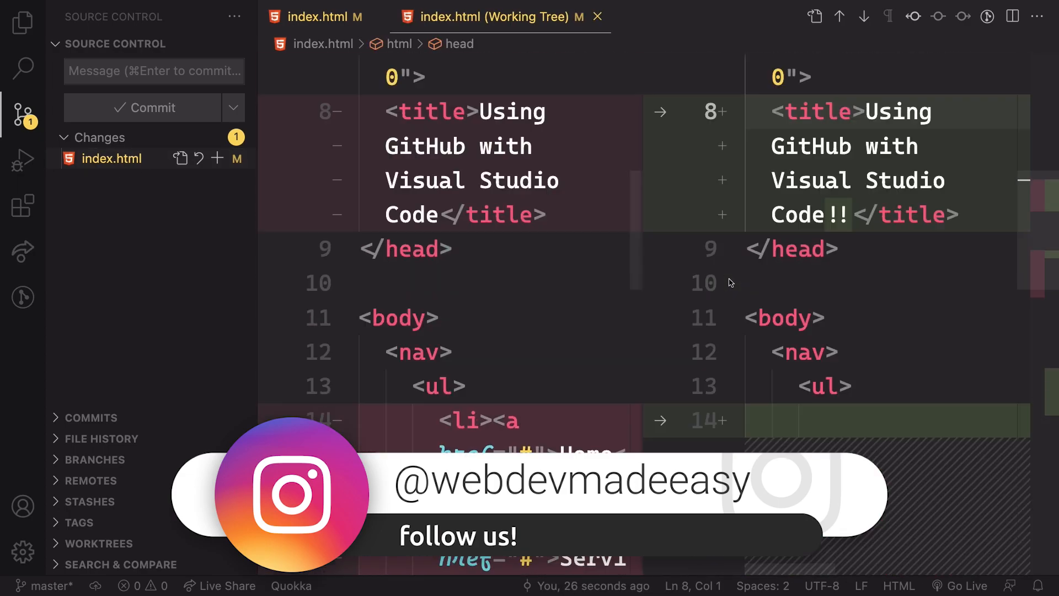
- Show the index.html working-tree diff as a single inline view
left_click(1039, 16)
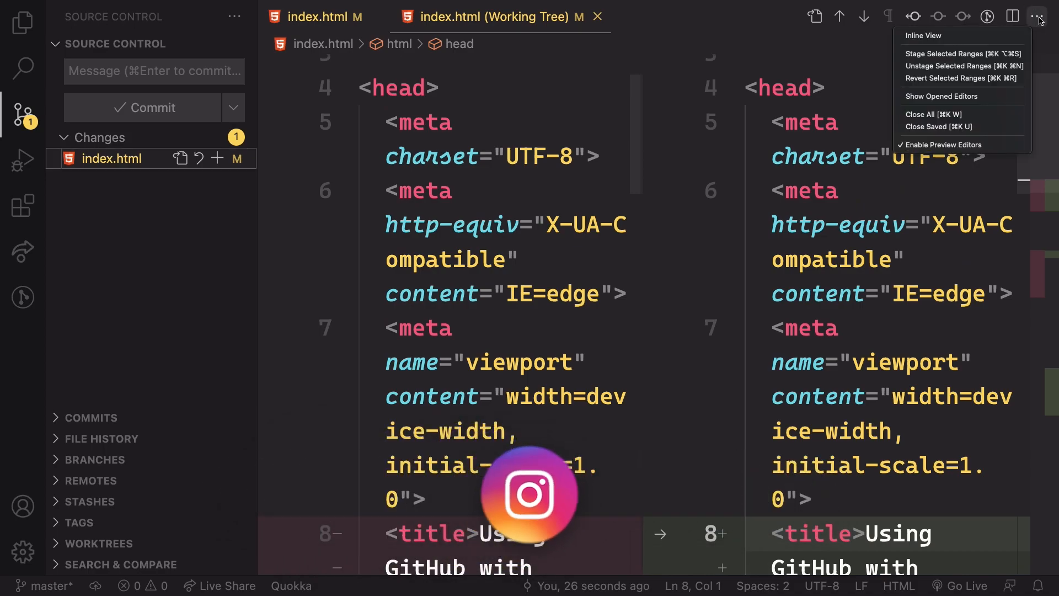
left_click(924, 35)
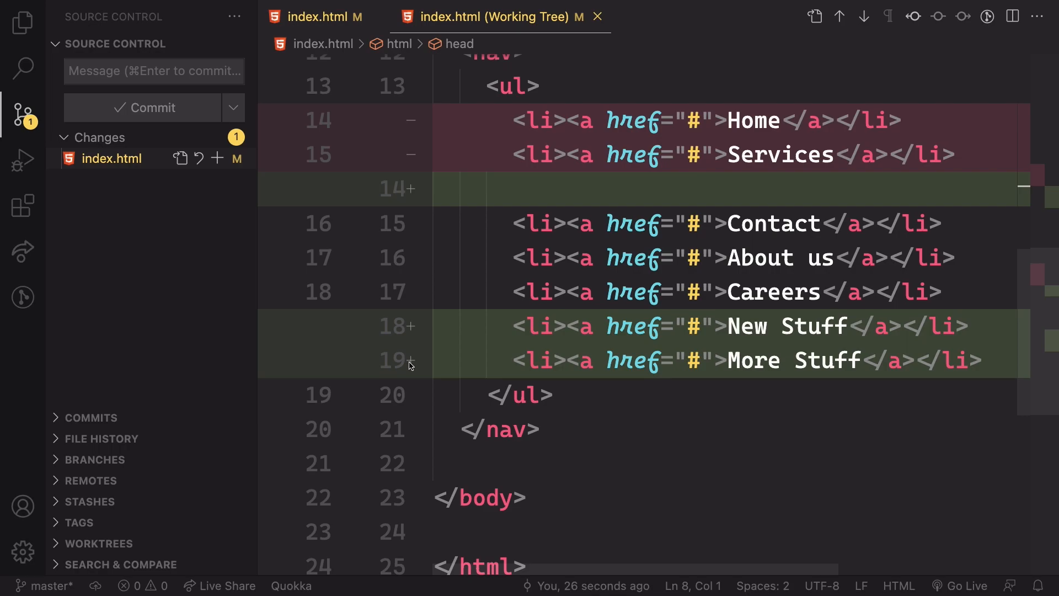
mouse_move(422, 156)
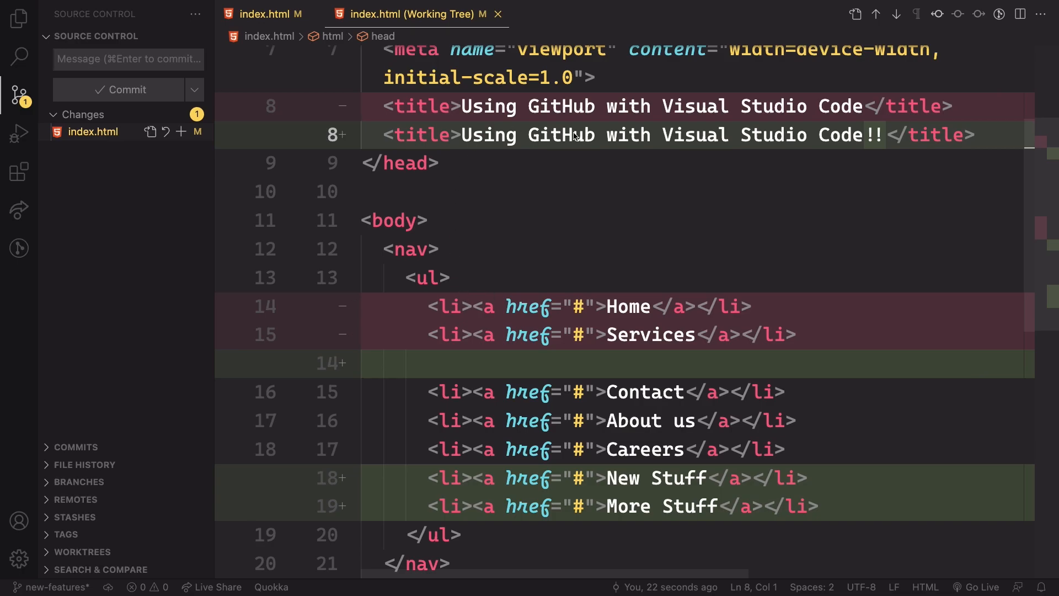
mouse_move(310, 175)
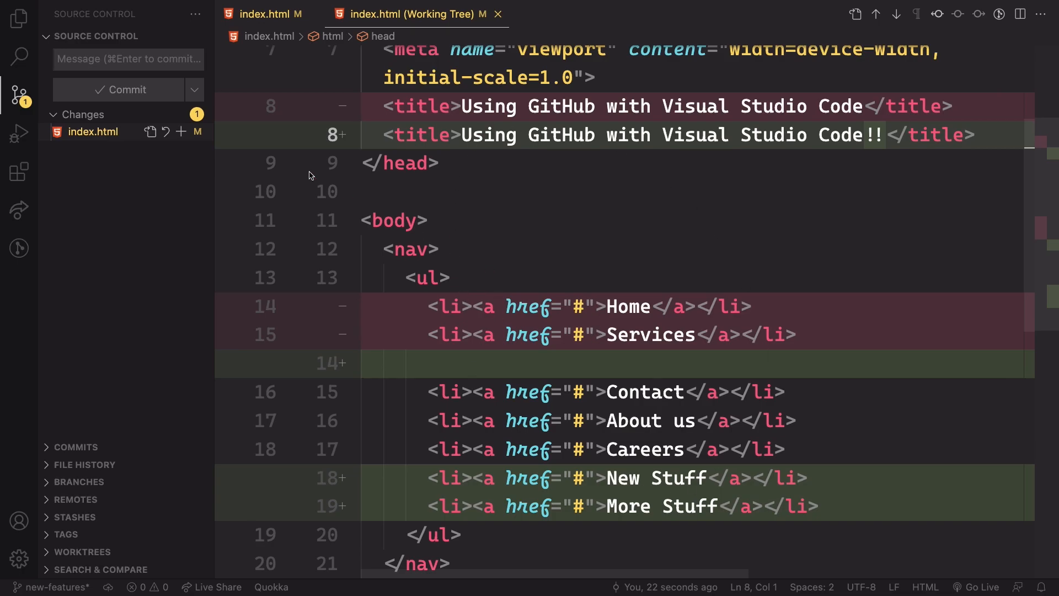
mouse_move(178, 115)
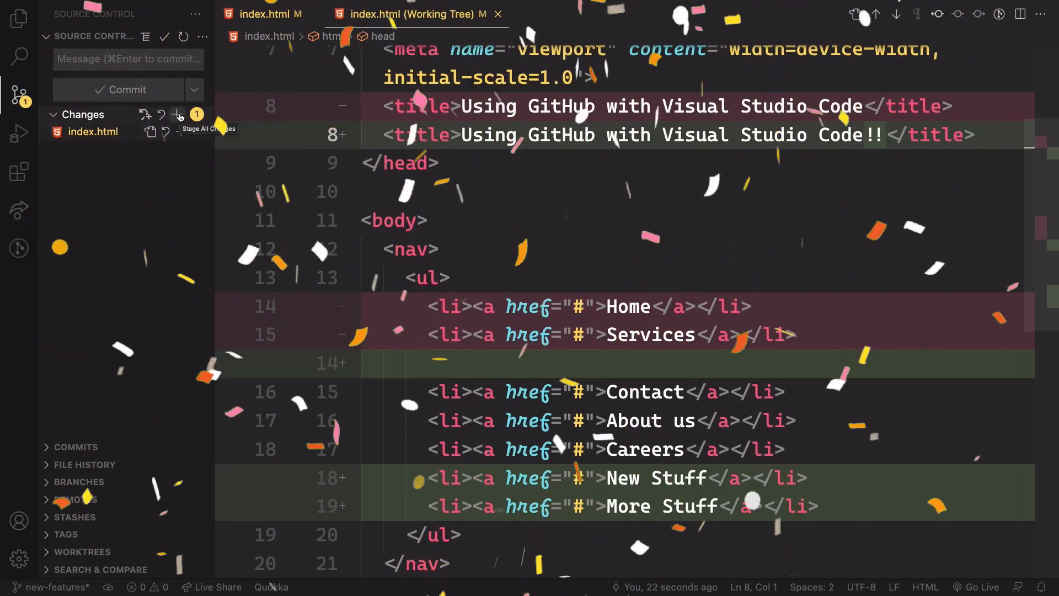
- Stage all index.html changes and commit them as 'Added Features'
left_click(177, 115)
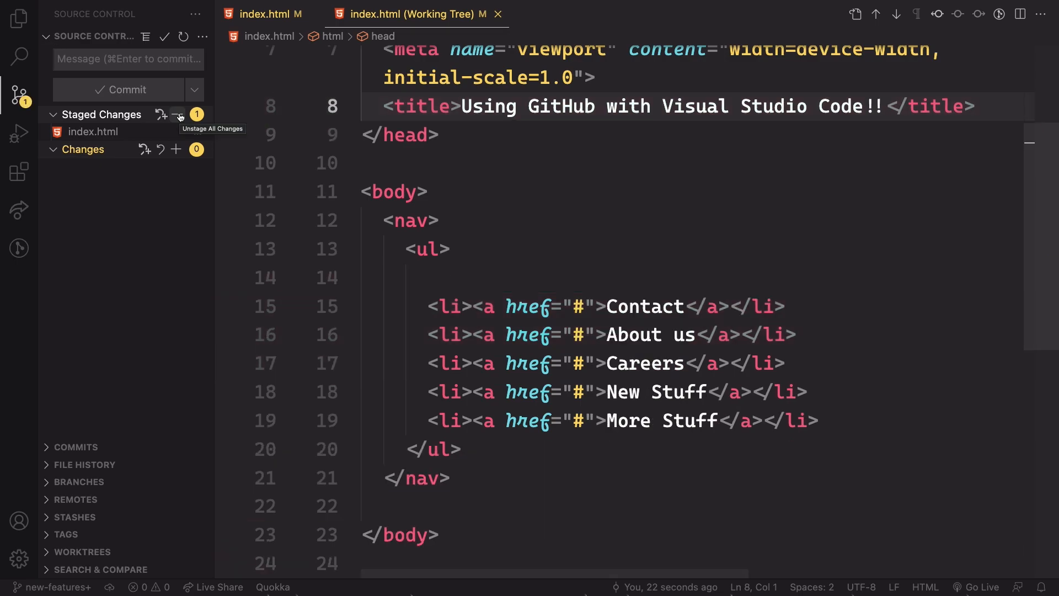
left_click(129, 59)
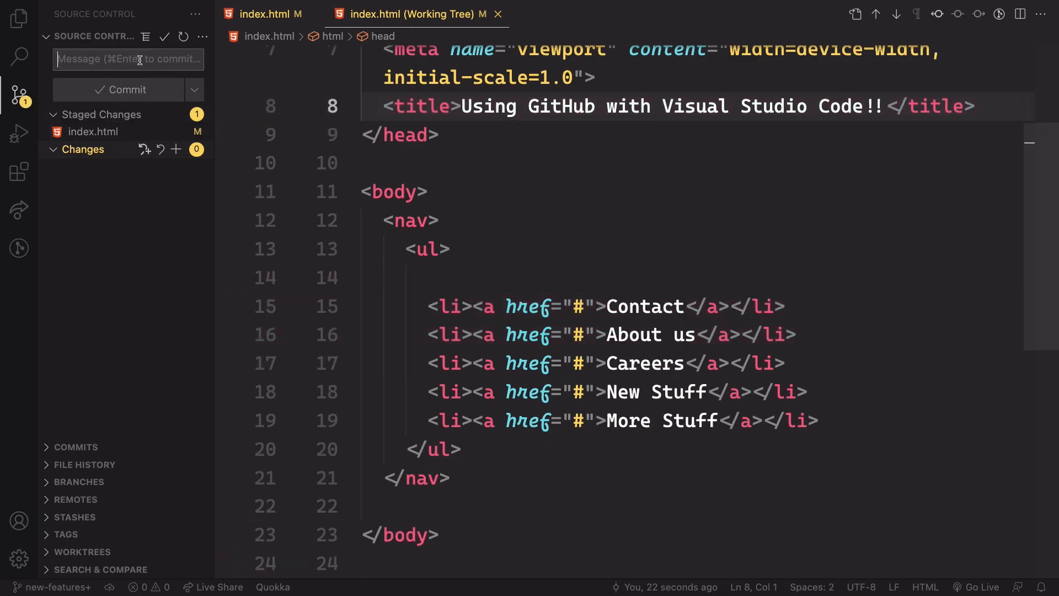
type("Added Feat")
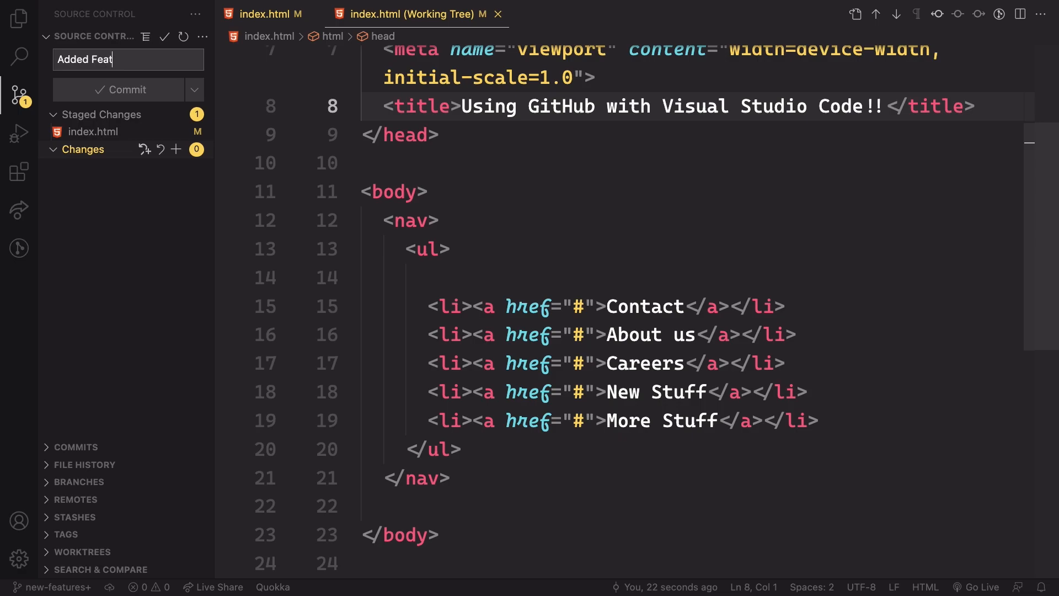
type("ures")
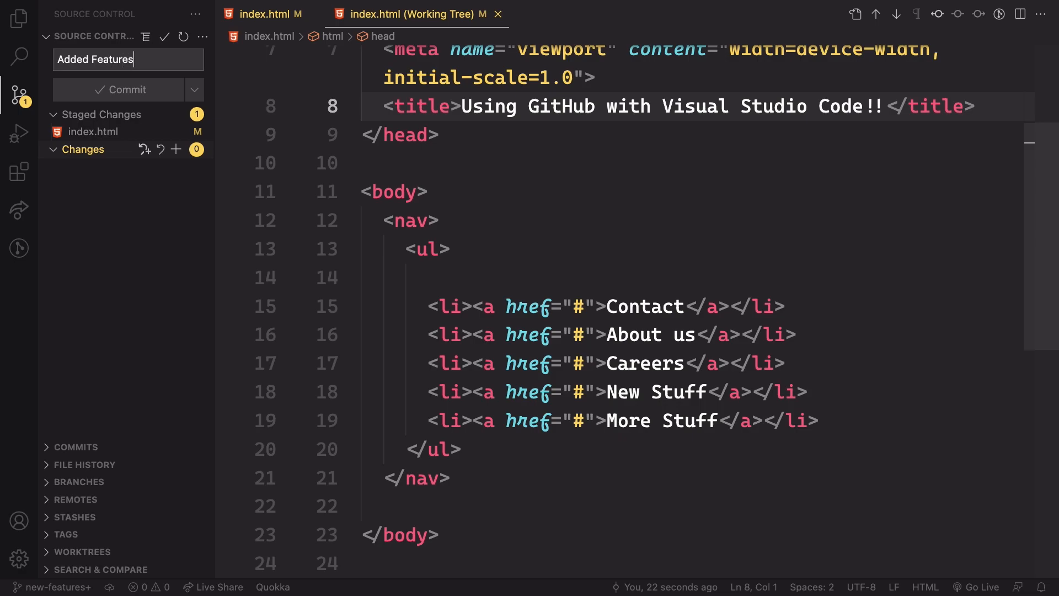
left_click(116, 90)
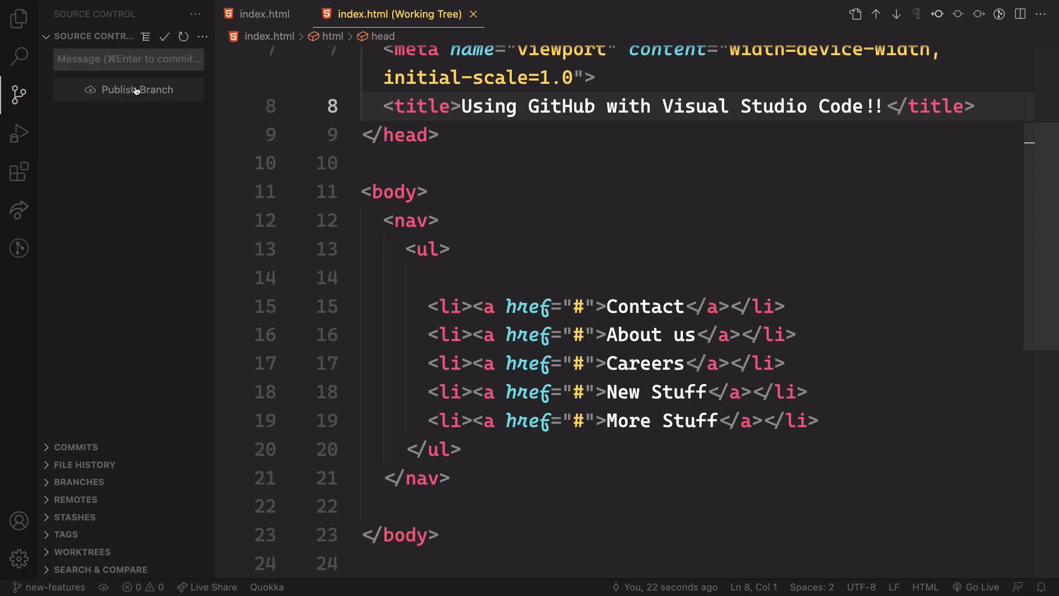
mouse_move(129, 90)
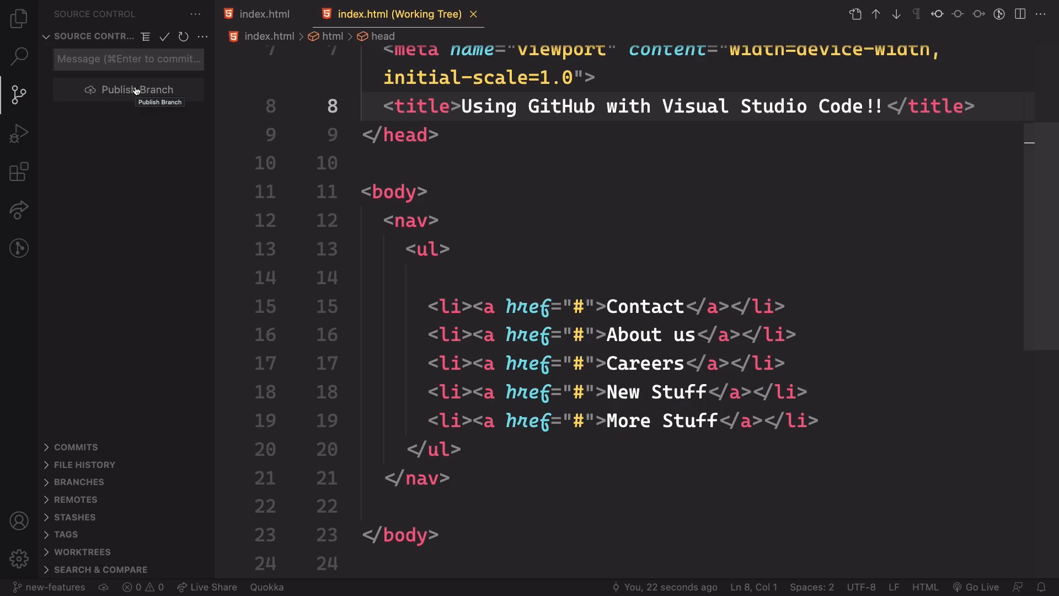
mouse_move(150, 231)
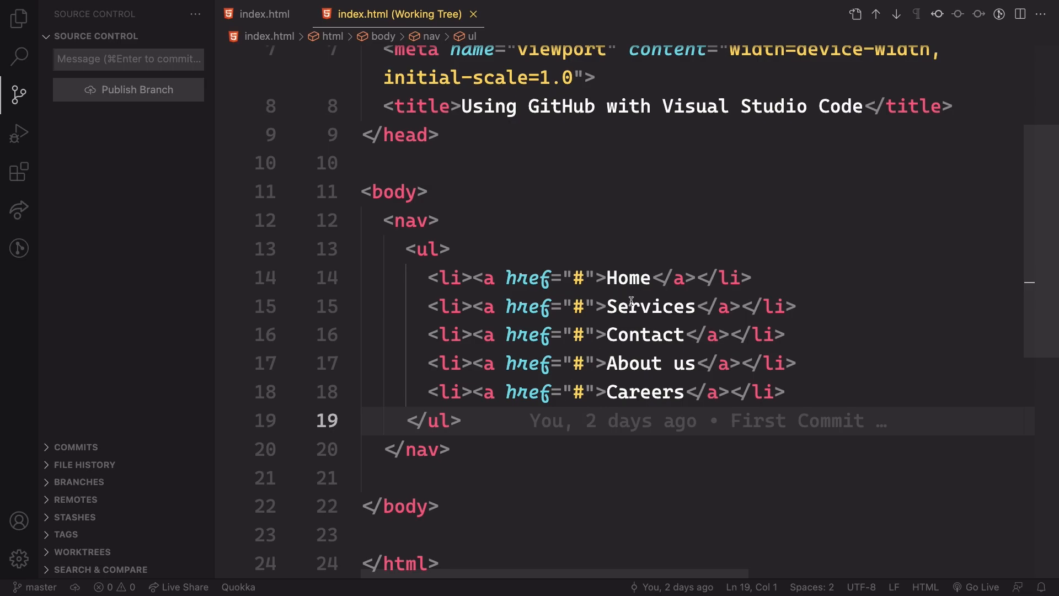
- Check out the new-features branch, then switch back to master
left_click(630, 363)
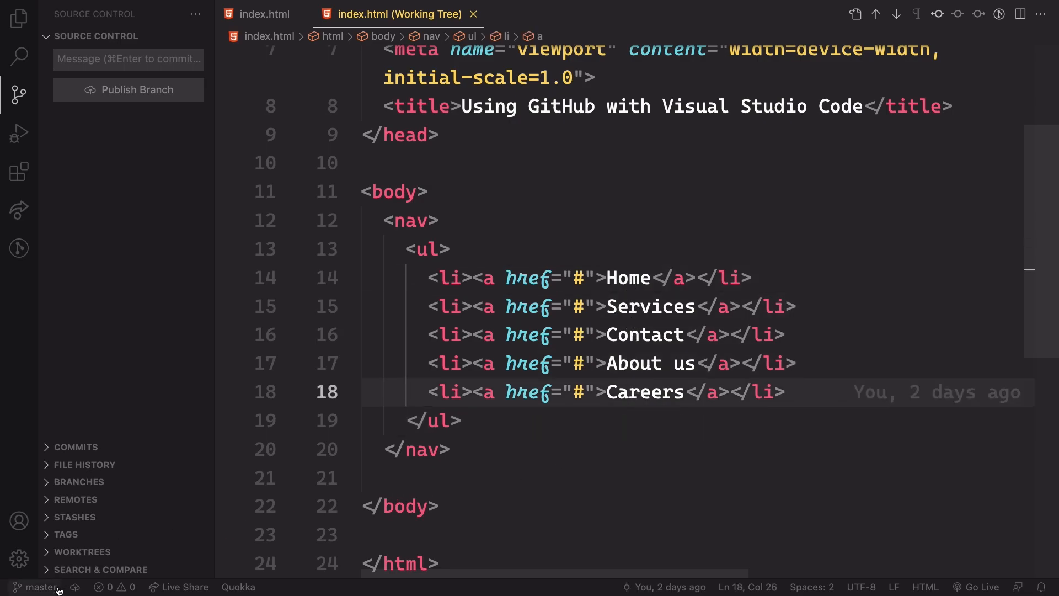
left_click(38, 587)
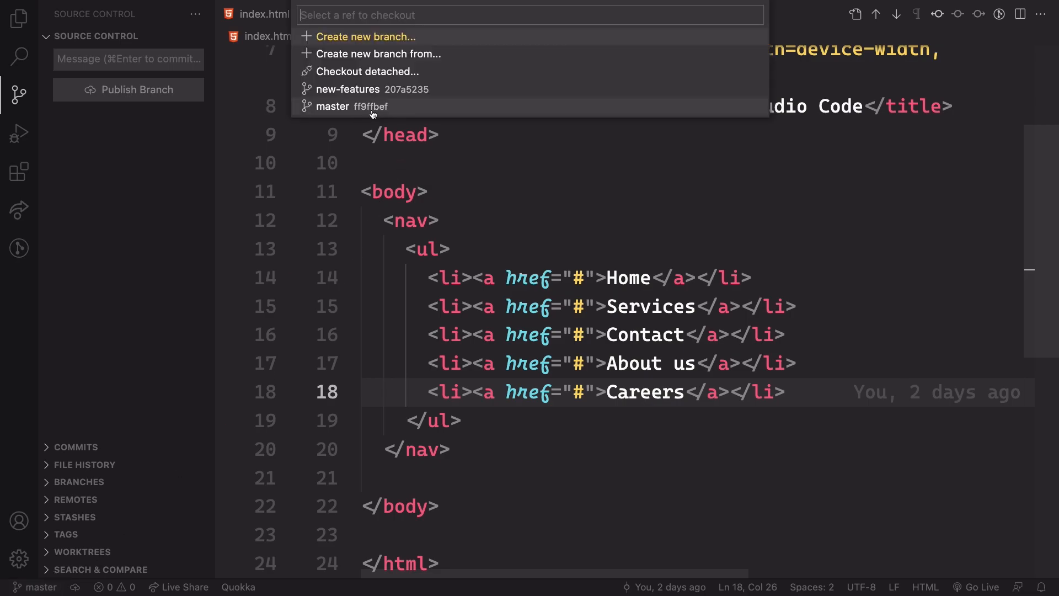
left_click(332, 106)
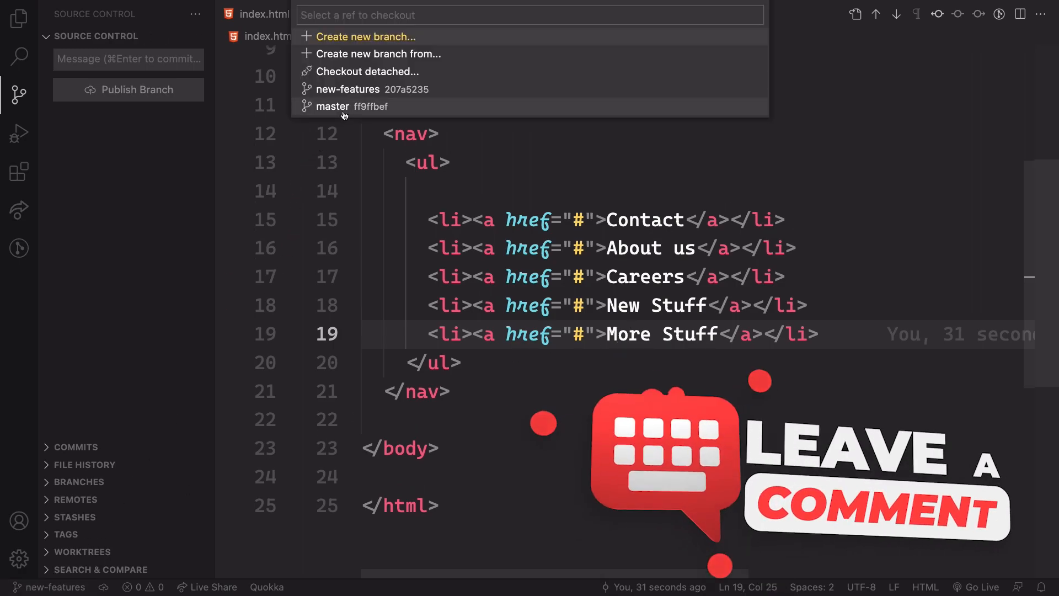
left_click(332, 106)
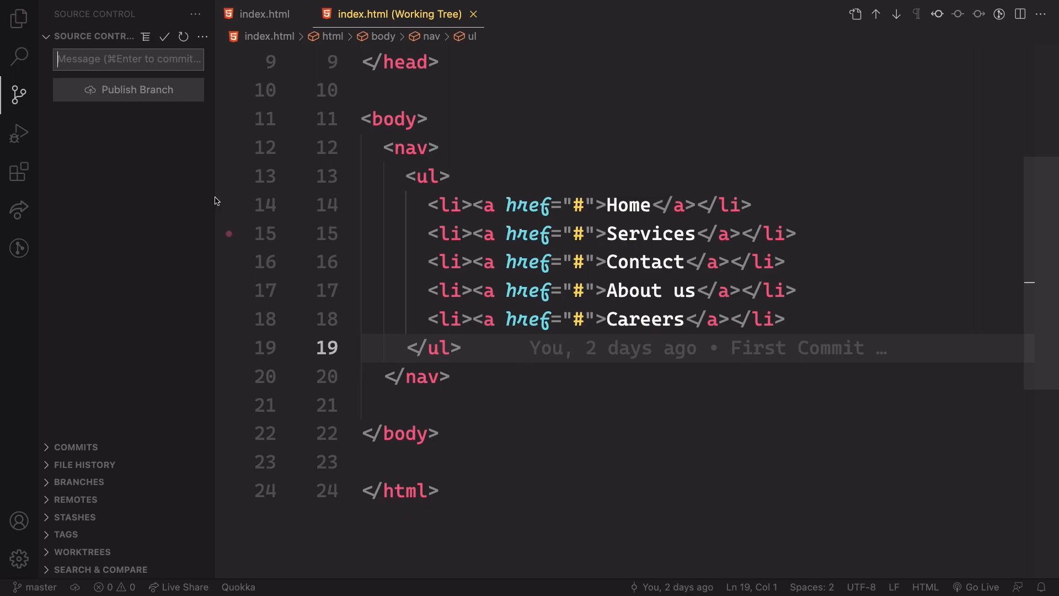
- Merge the new-features branch into master from the Source Control Branch menu
left_click(202, 36)
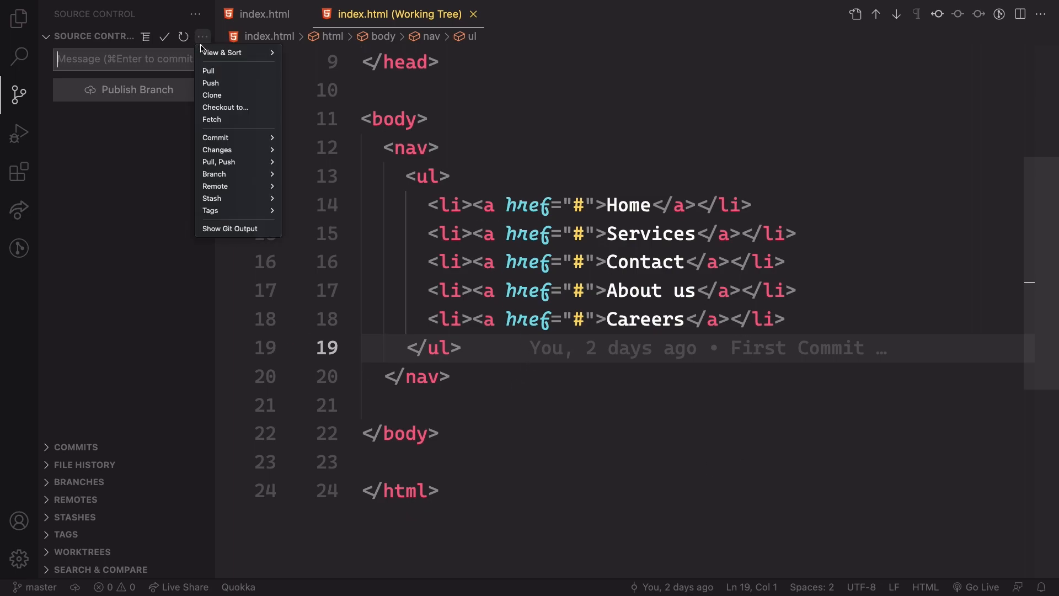
mouse_move(216, 138)
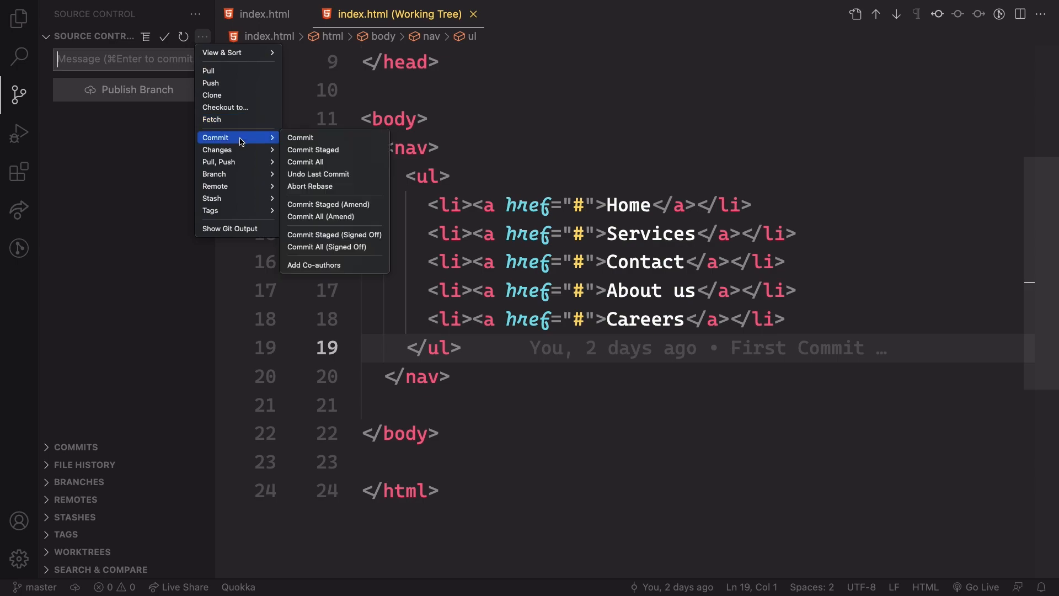
mouse_move(215, 173)
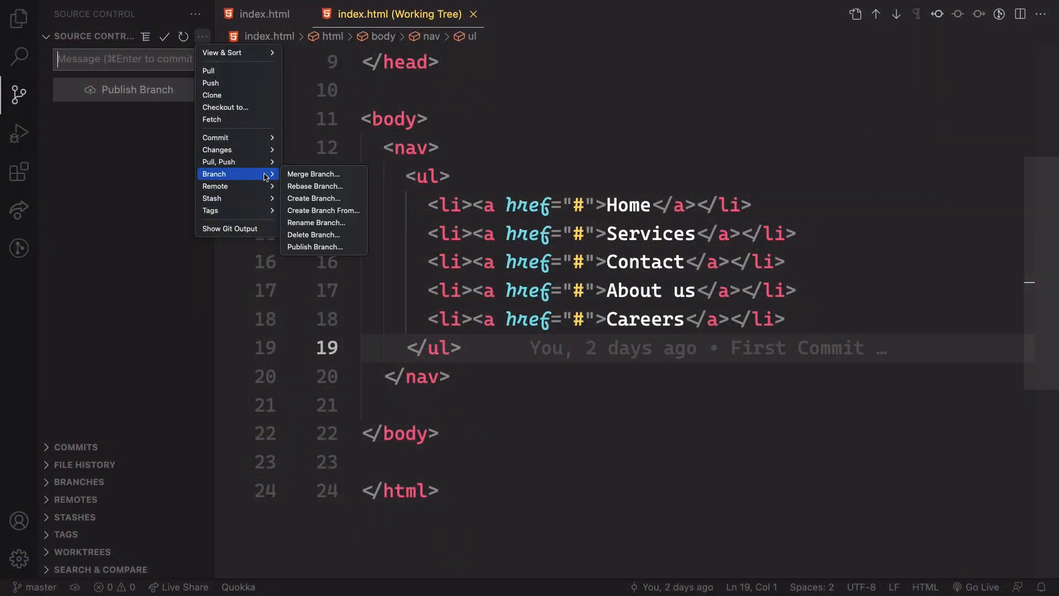
left_click(313, 174)
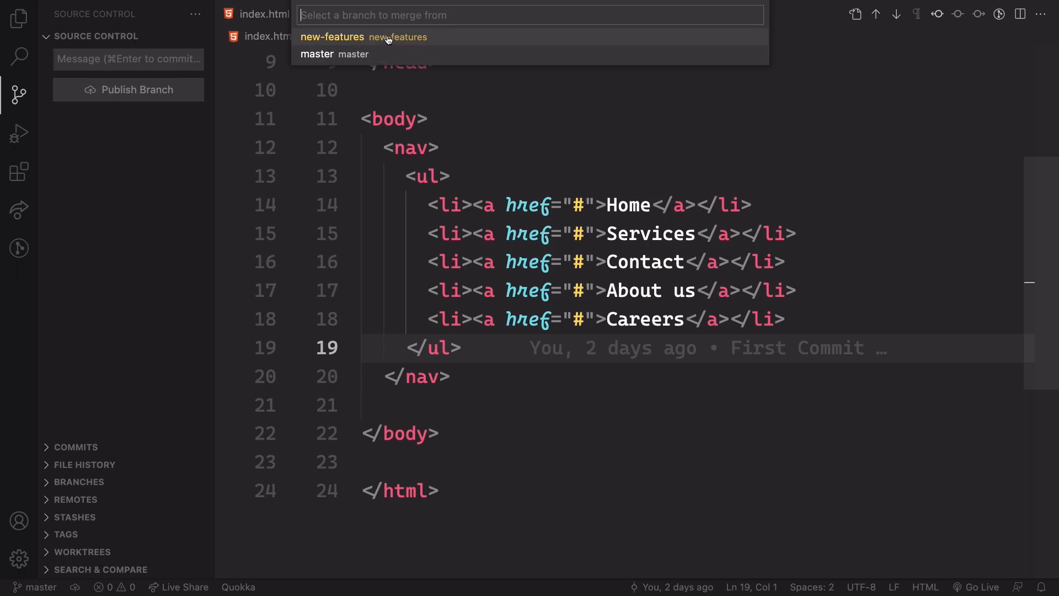
left_click(332, 37)
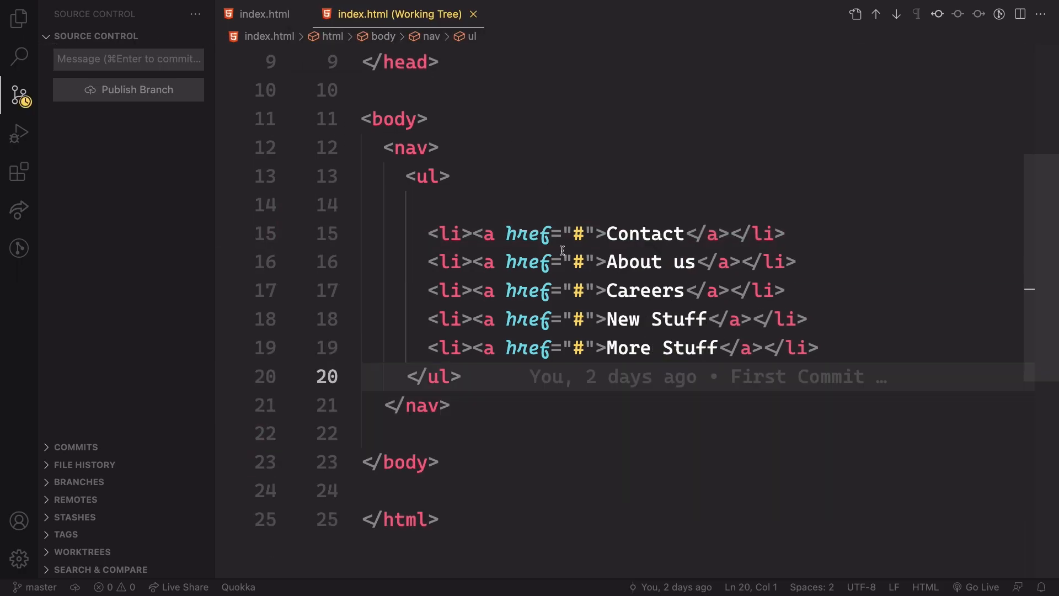
mouse_move(565, 217)
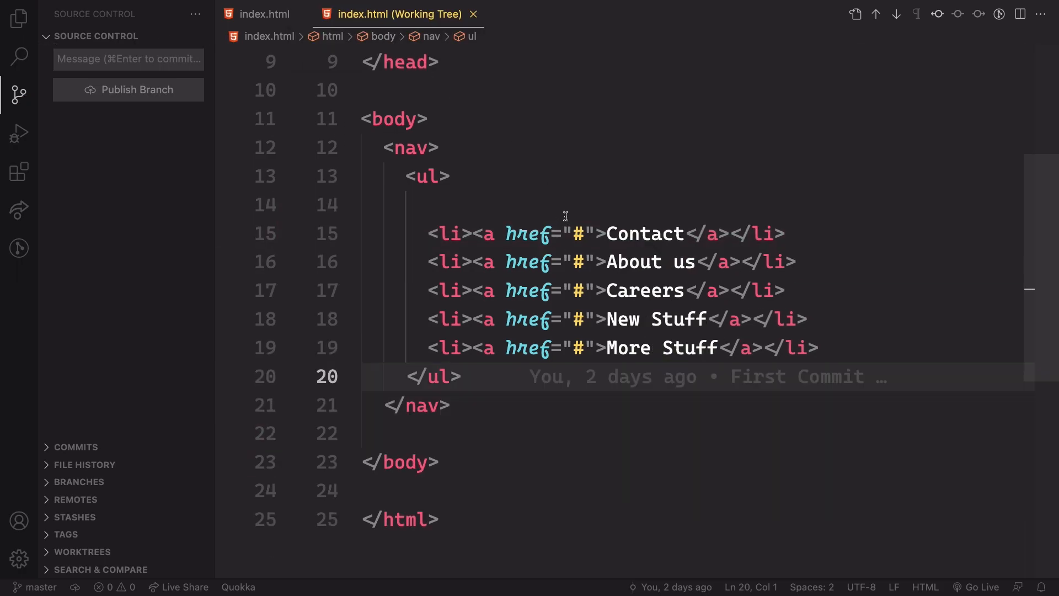
mouse_move(446, 191)
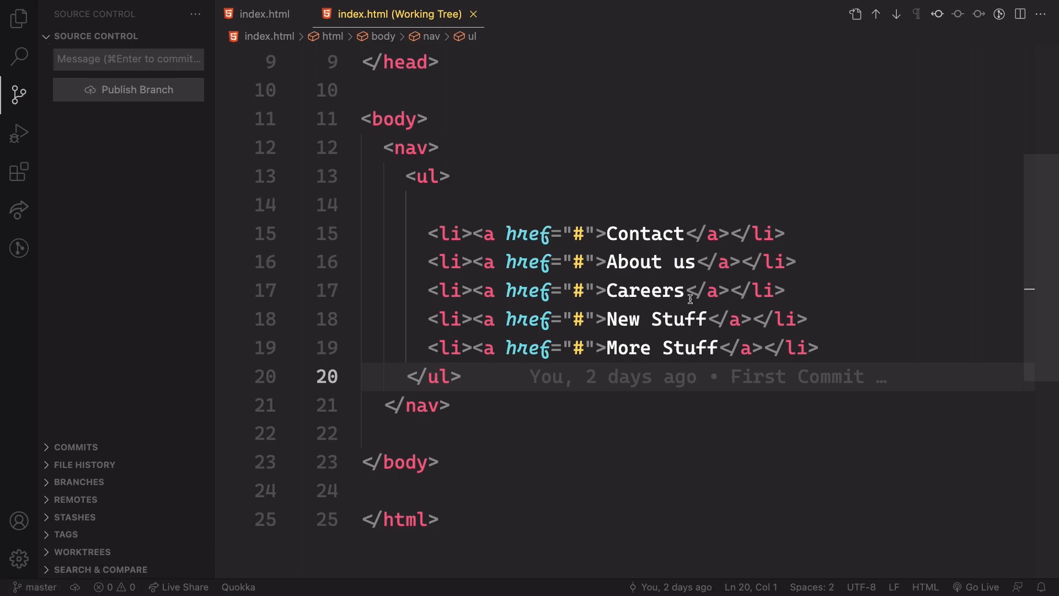
mouse_move(674, 416)
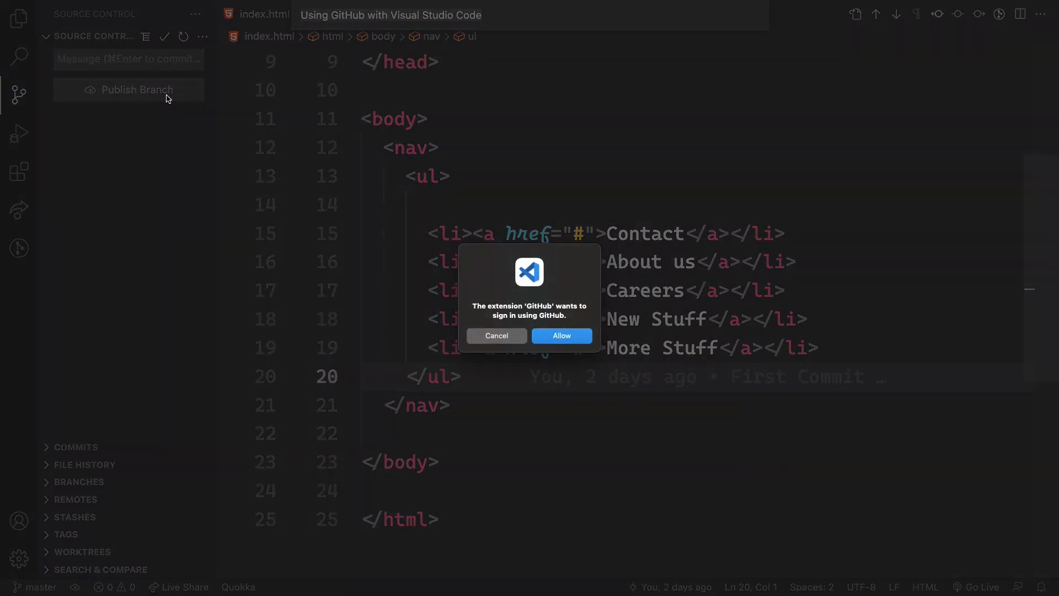
- Authorize VS Code on the GitHub account, confirm access, and hand sign-in back to the editor
left_click(560, 335)
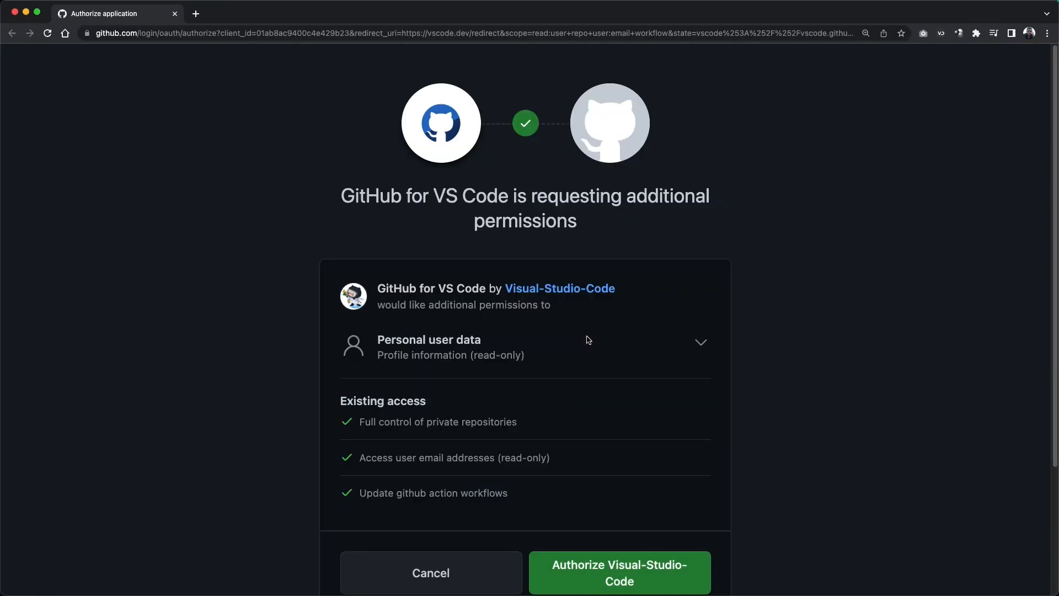
scroll("down", 3)
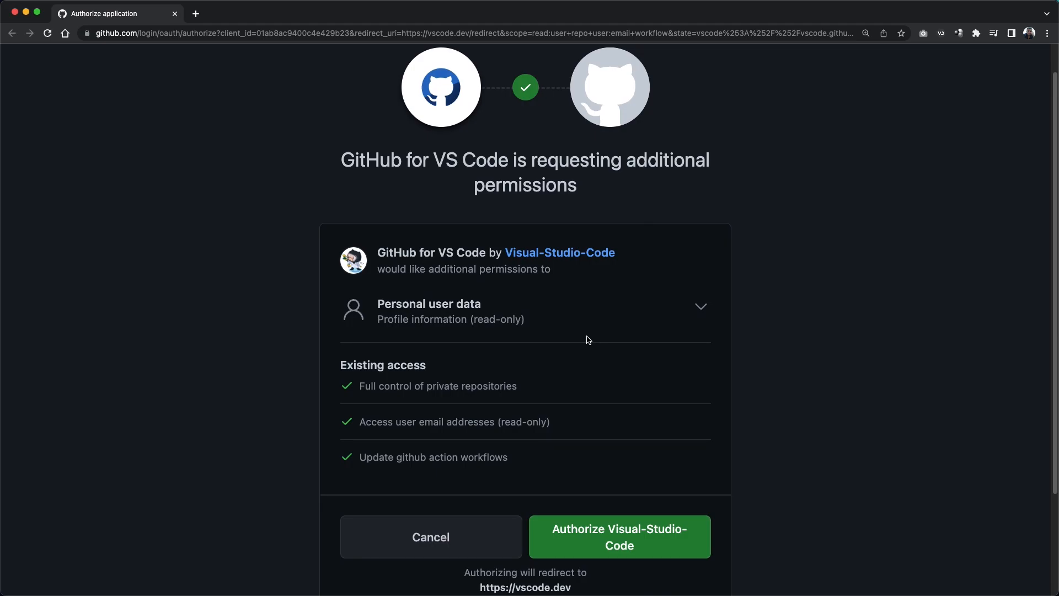
scroll("down", 3)
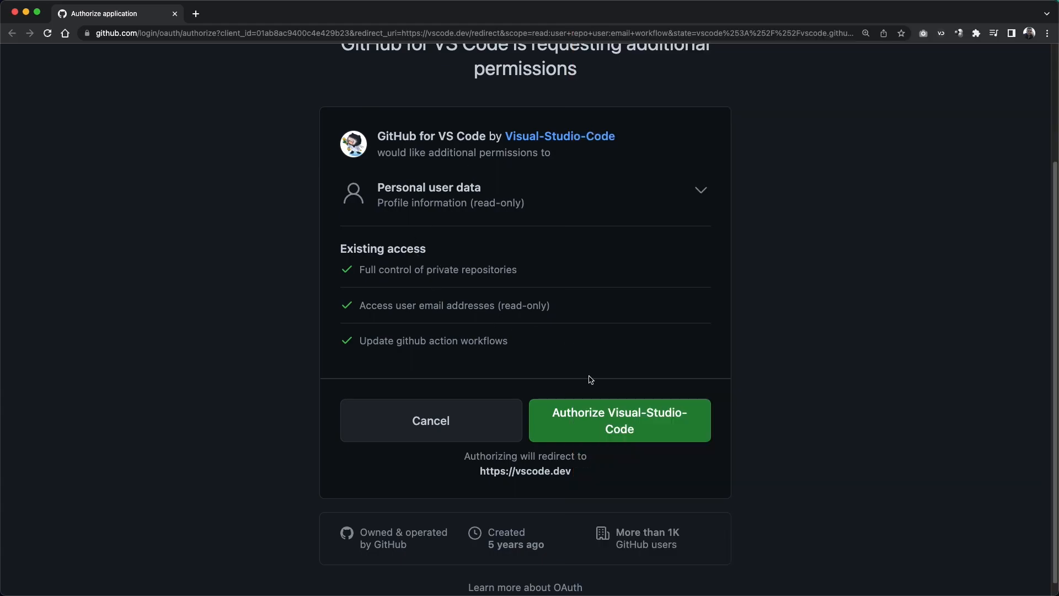
left_click(618, 419)
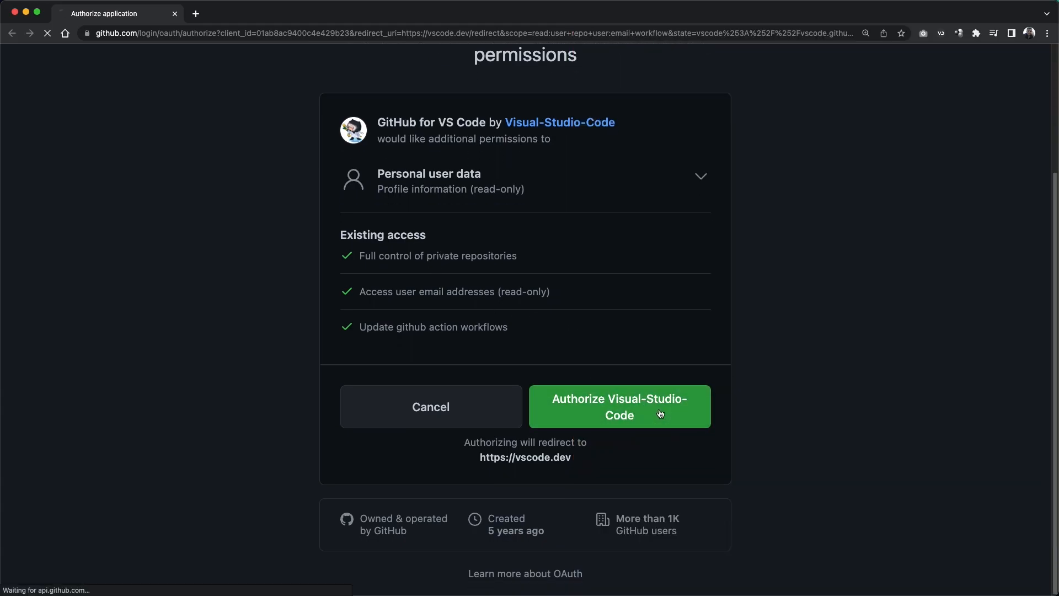
left_click(617, 406)
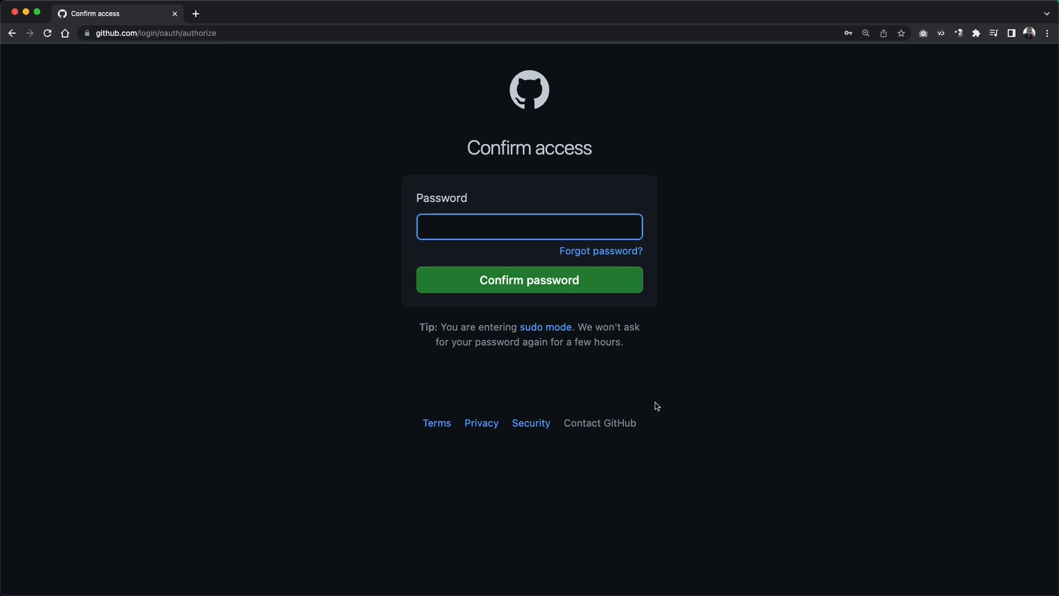
left_click(529, 226)
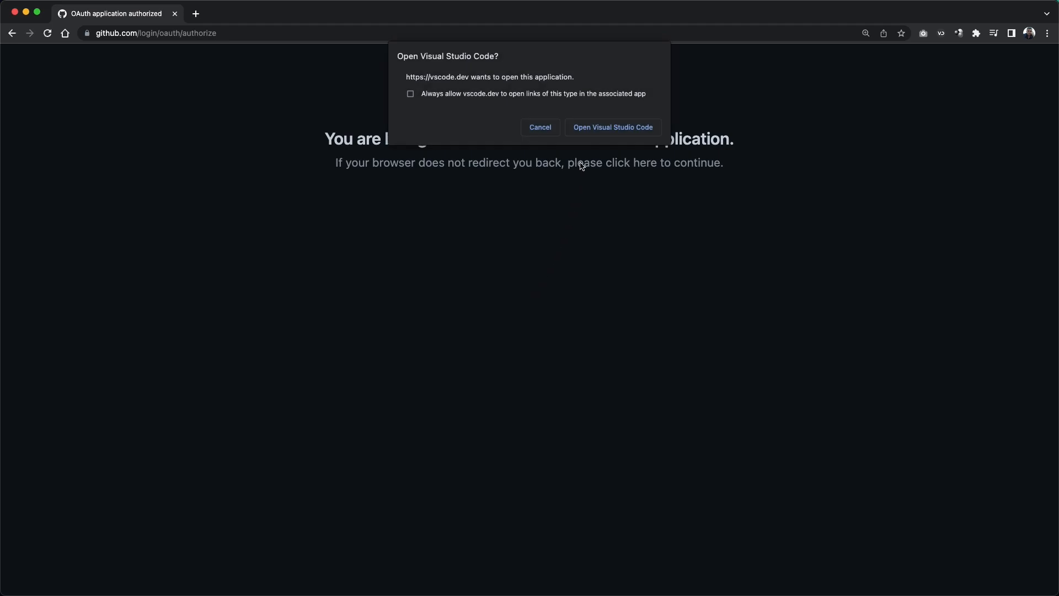
left_click(611, 127)
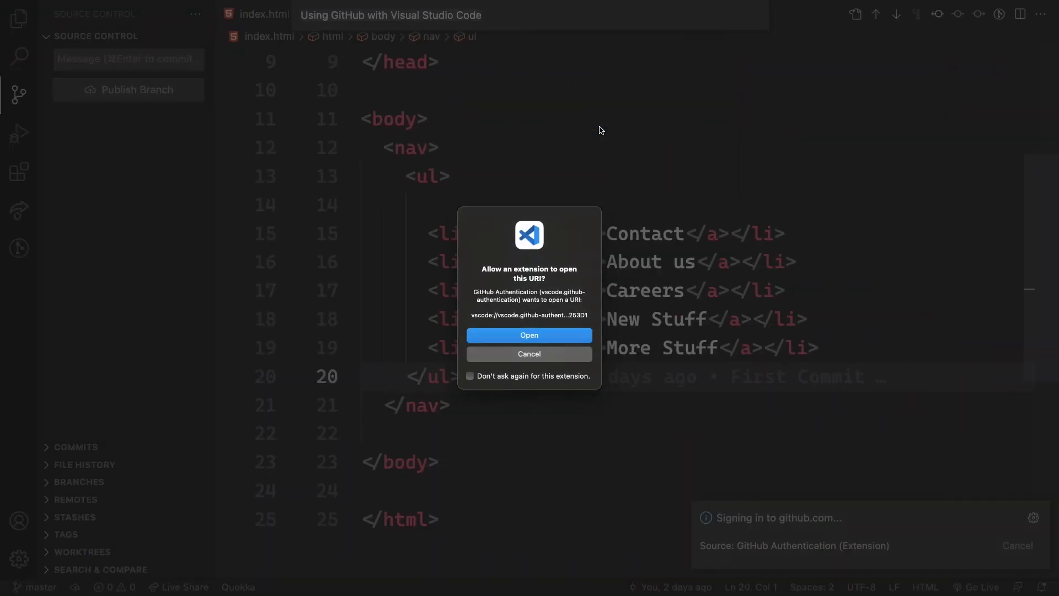
- Publish the project as public repository Using-GitHub-with-Visual-Studio-Code after completing sign-in
left_click(529, 335)
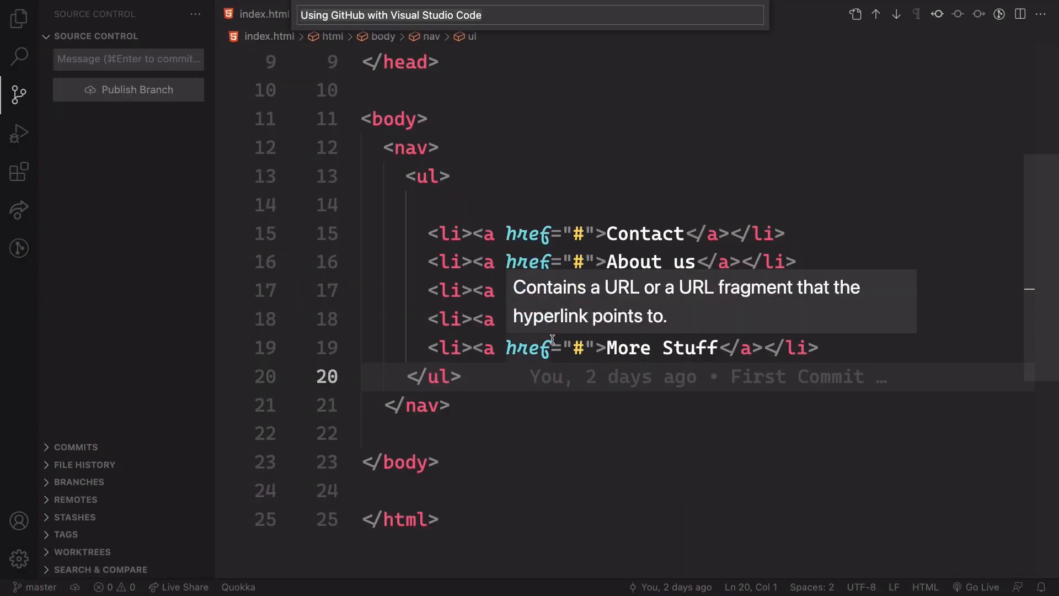
left_click(127, 89)
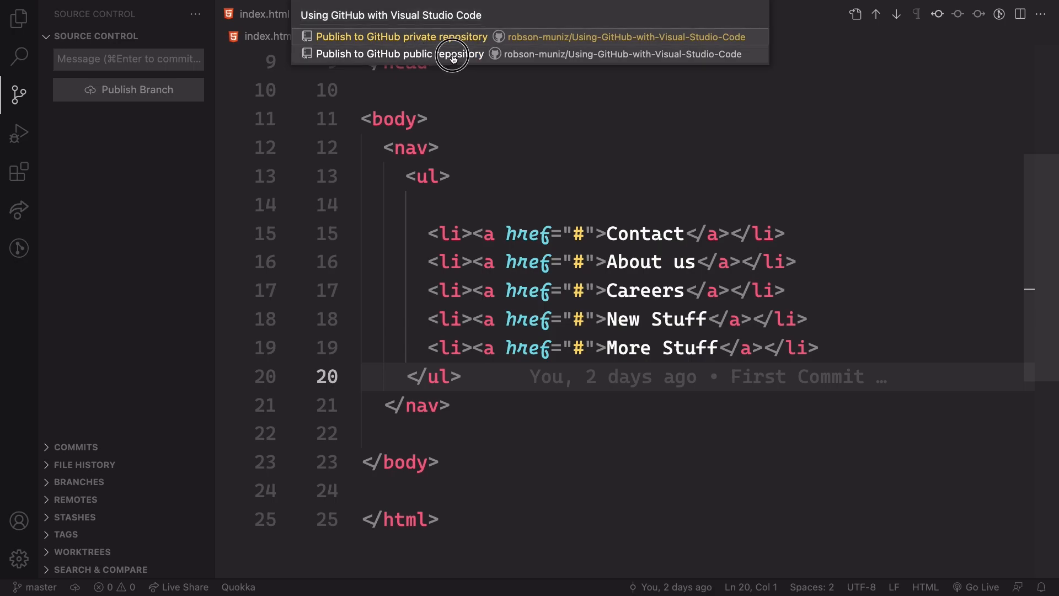
left_click(402, 54)
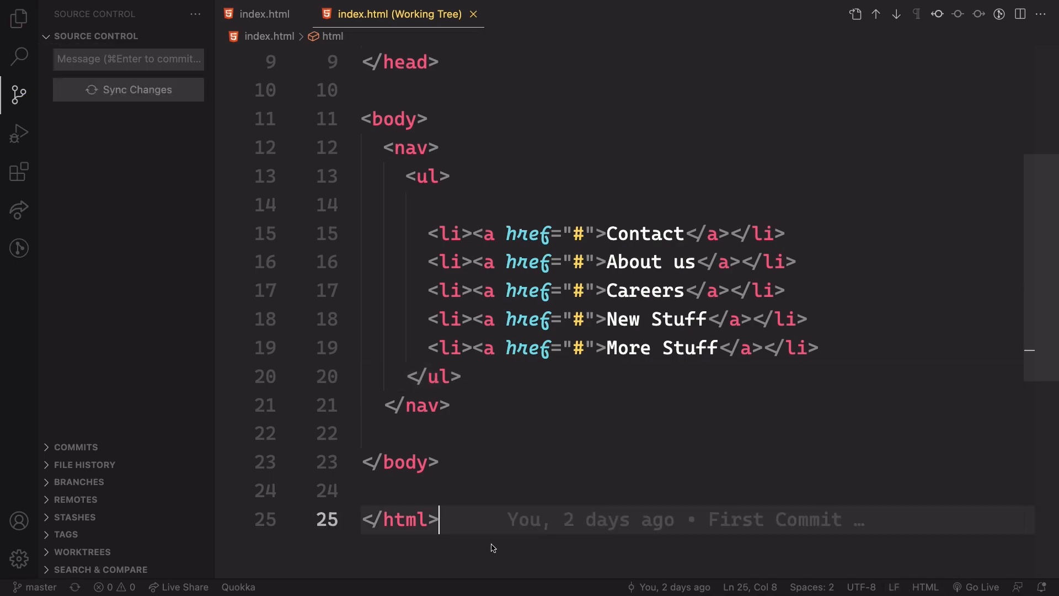
mouse_move(620, 375)
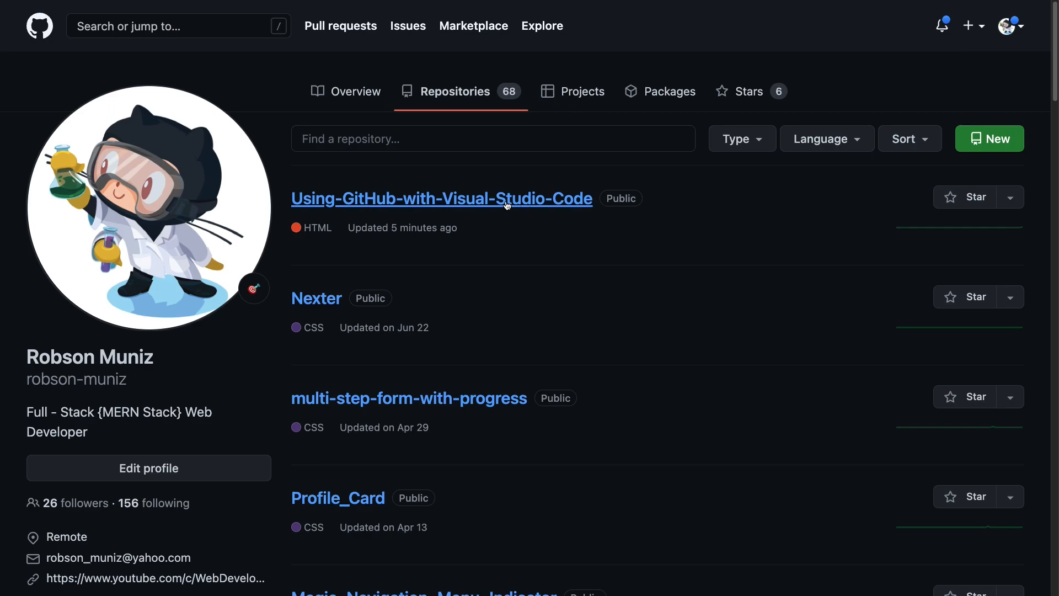
- Check the published repository's index.html on GitHub, then open Vertical-Slider-JavaScript
left_click(441, 199)
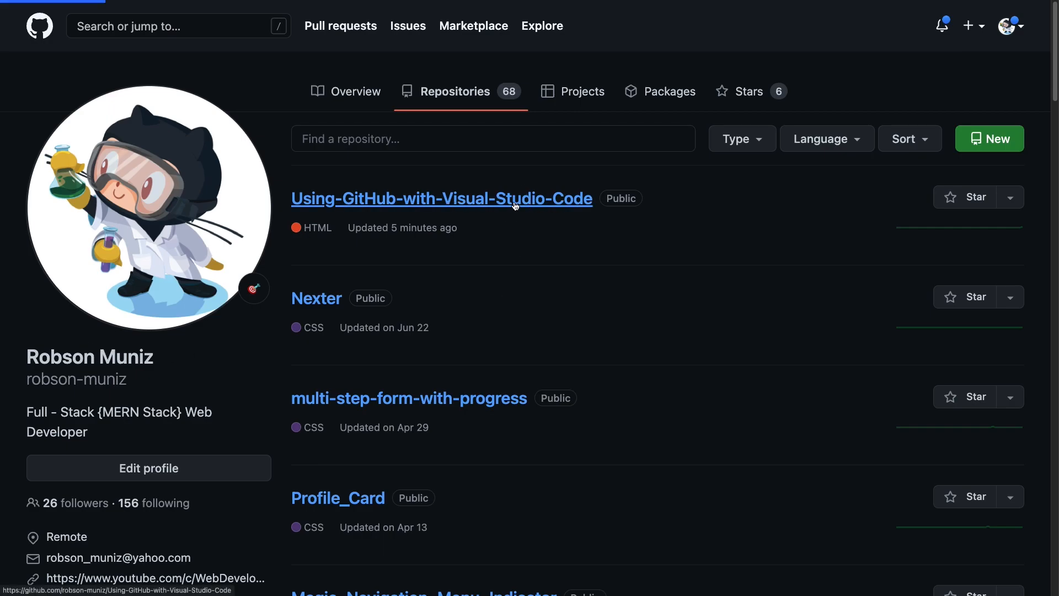
left_click(441, 198)
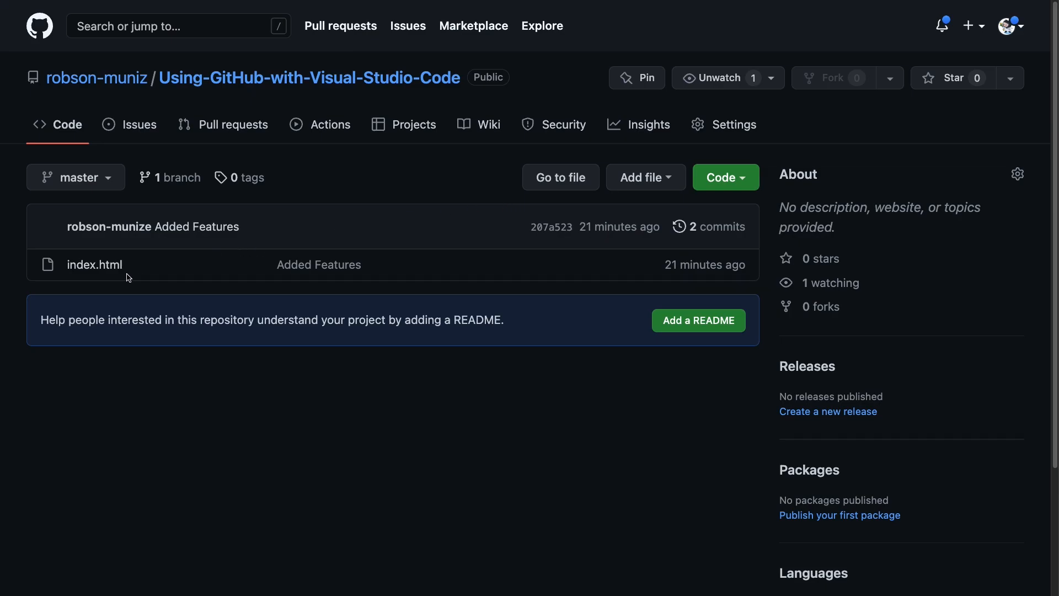
left_click(94, 265)
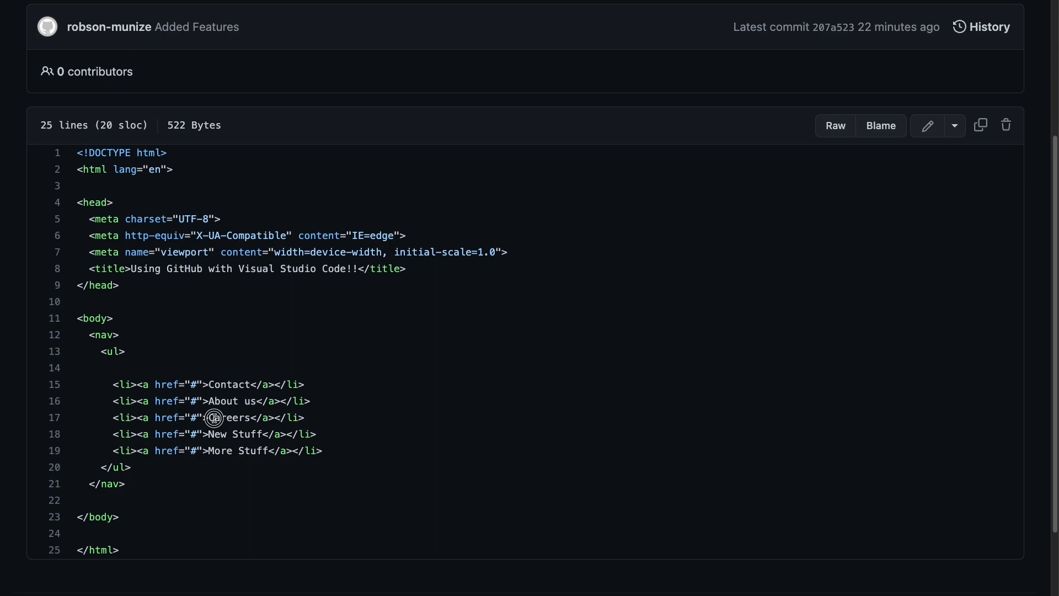
double_click(228, 450)
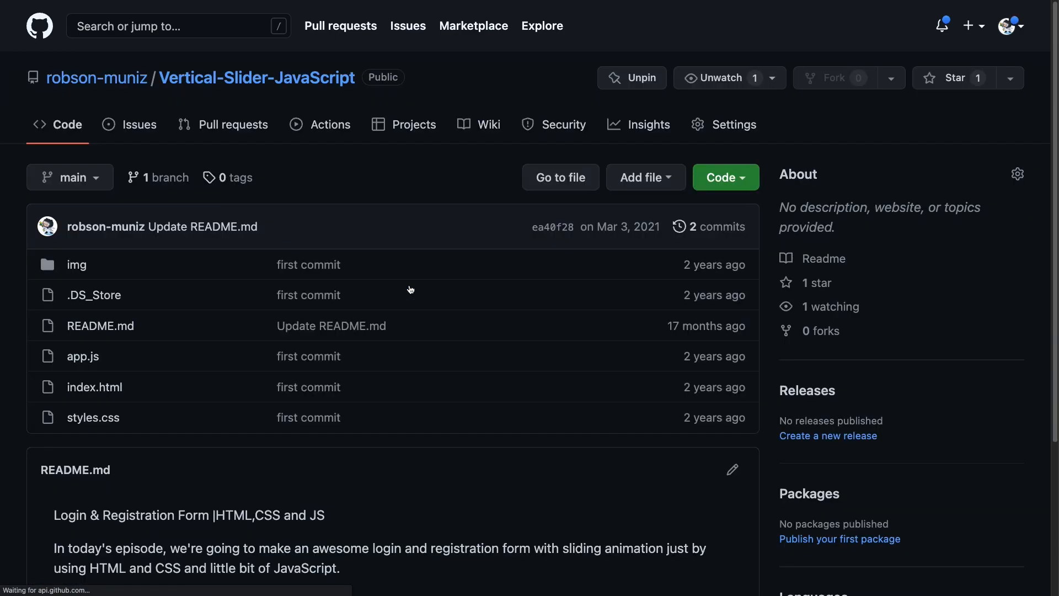
left_click(724, 177)
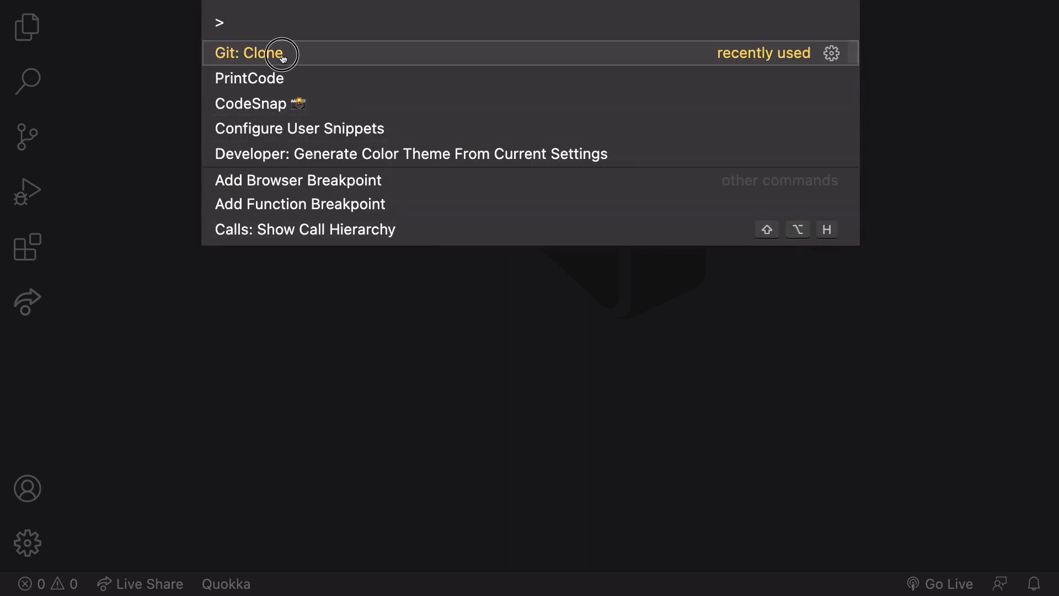
- Clone robson-muniz/Vertical-Slider-JavaScript into the GitHub on VS Code folder and open it
left_click(250, 54)
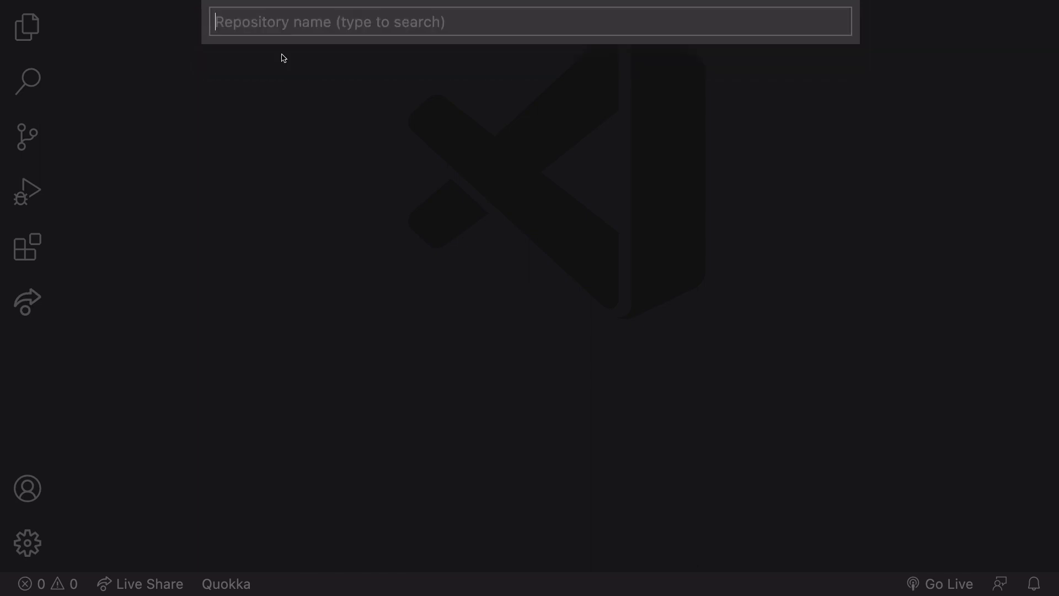
type("https://github.com/robson-muniz/Vertical-Slider-JavaScript.git")
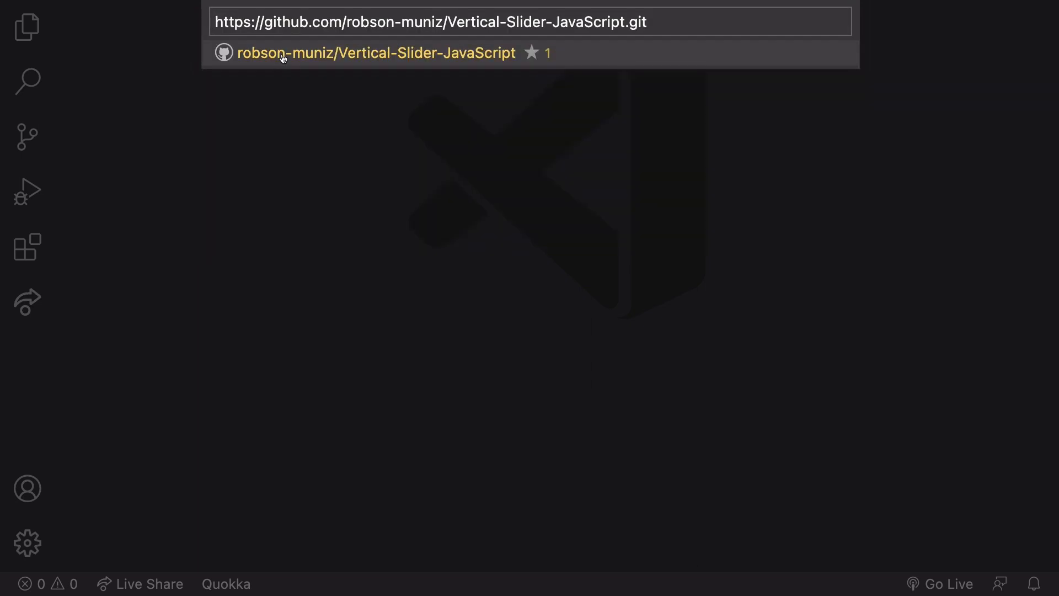
left_click(376, 53)
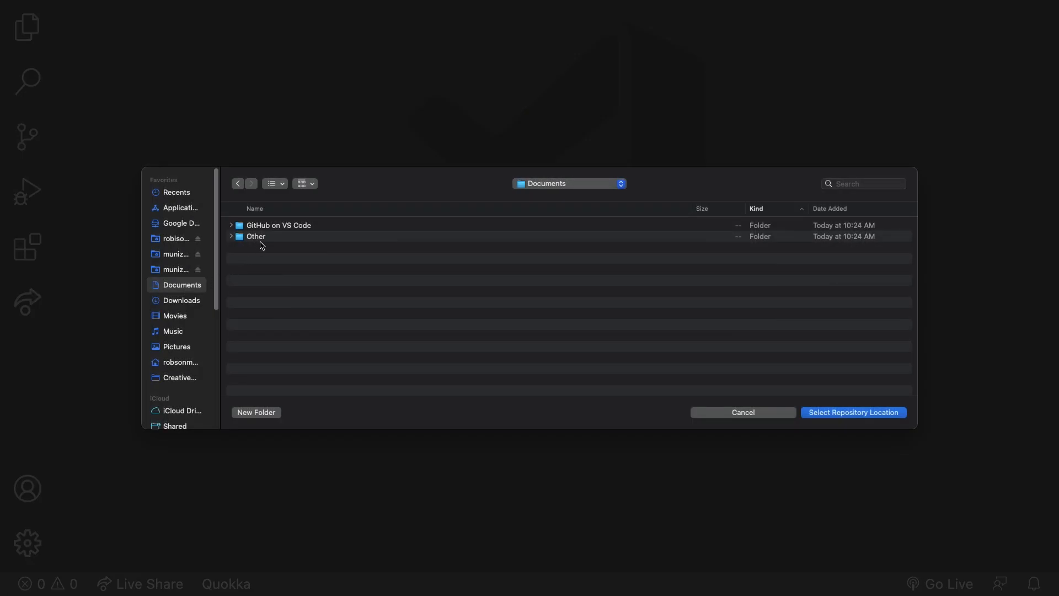
double_click(277, 225)
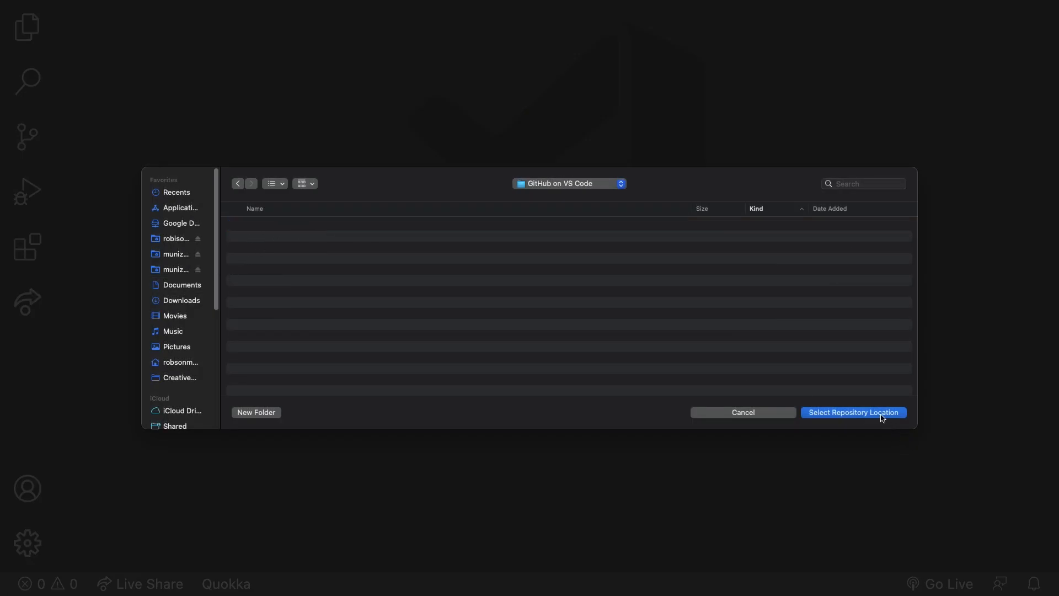
left_click(853, 412)
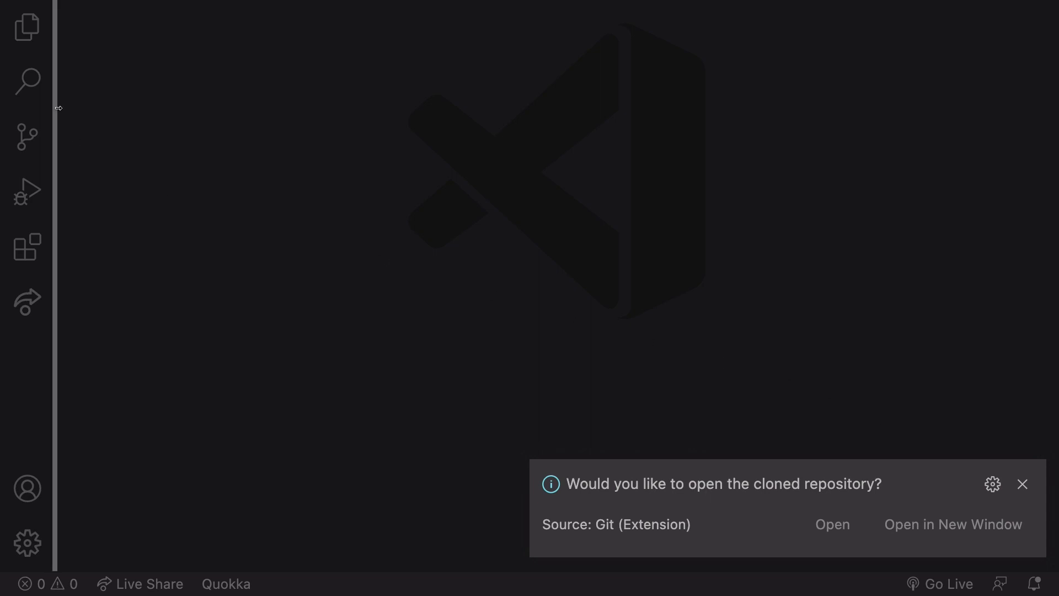
left_click(28, 26)
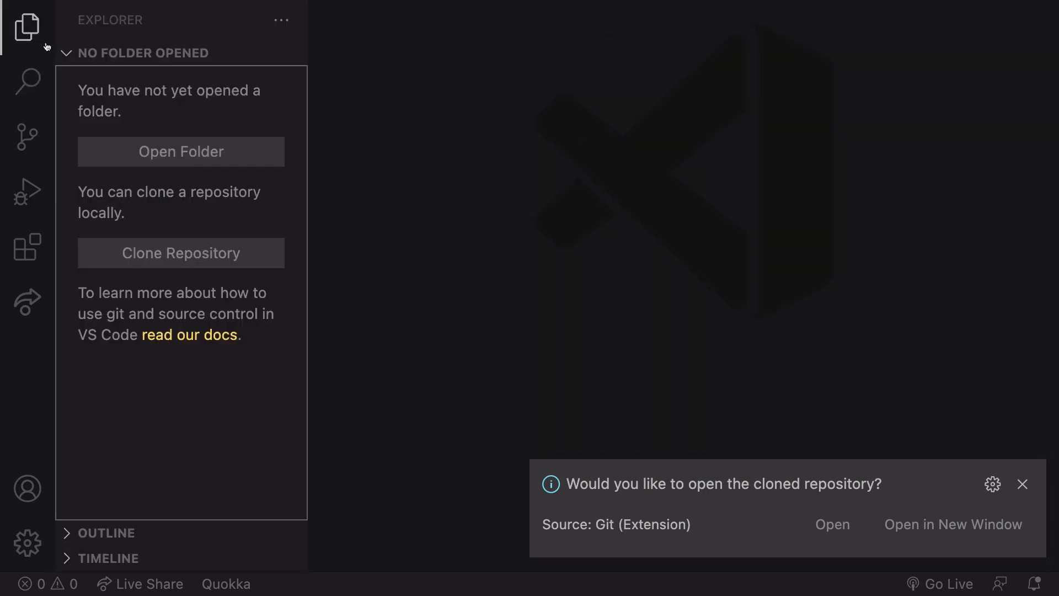
left_click(27, 27)
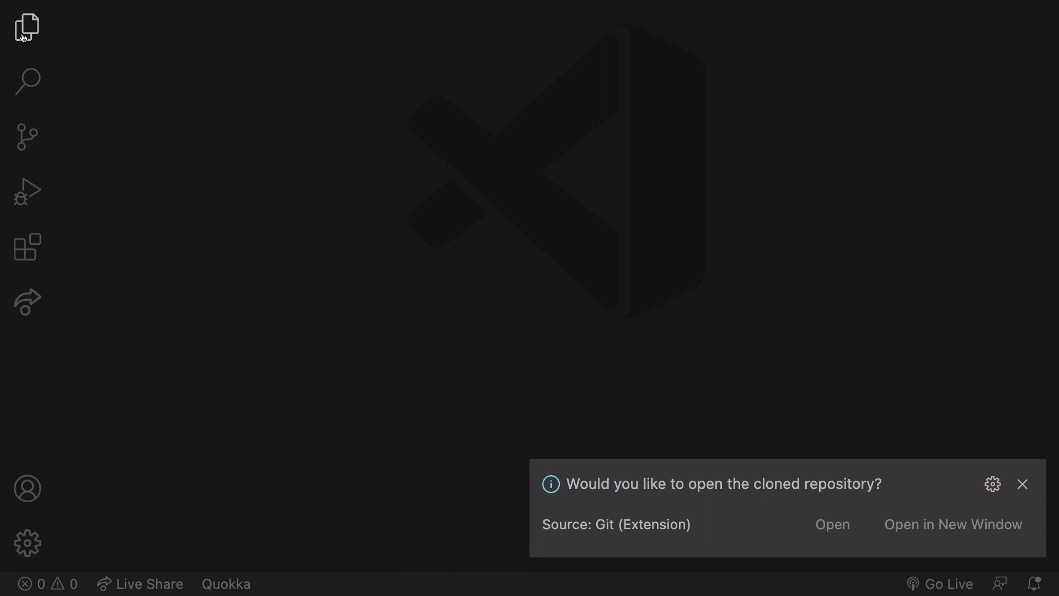
left_click(831, 524)
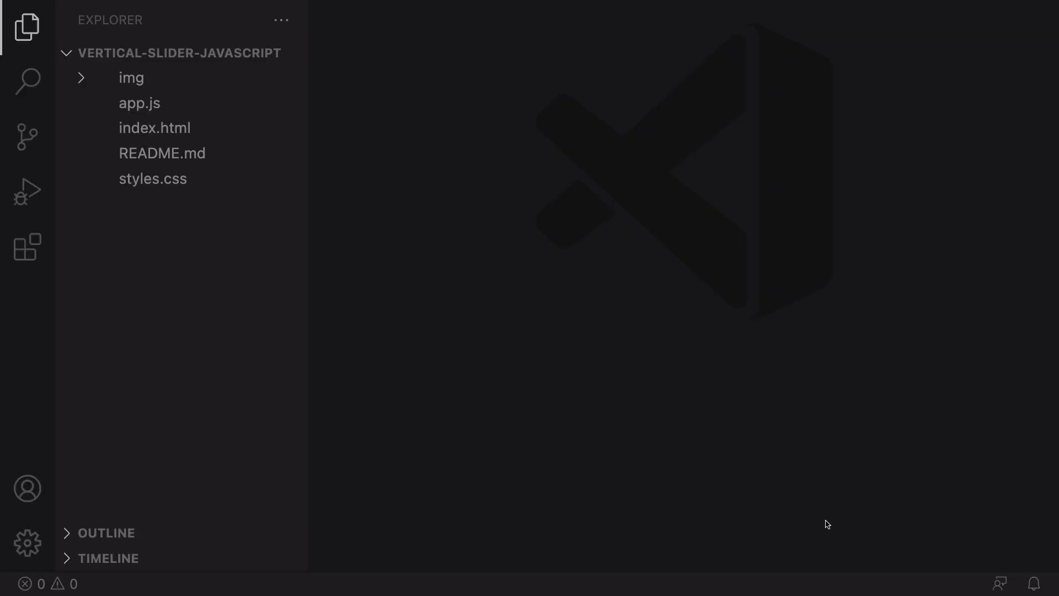
- Browse the cloned slider project's index.html and app.js code
left_click(154, 127)
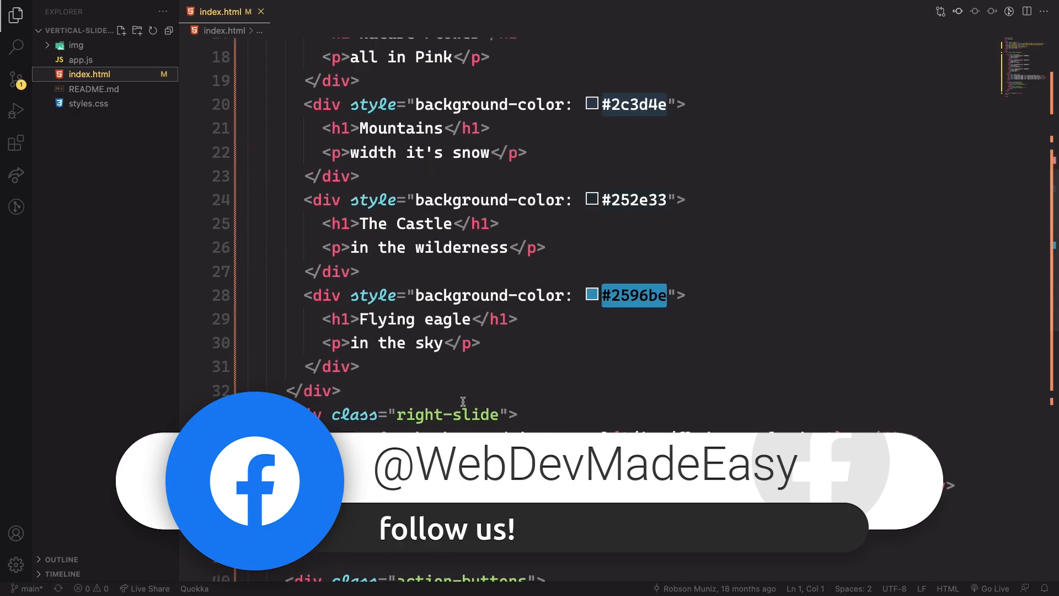
scroll("down", 3)
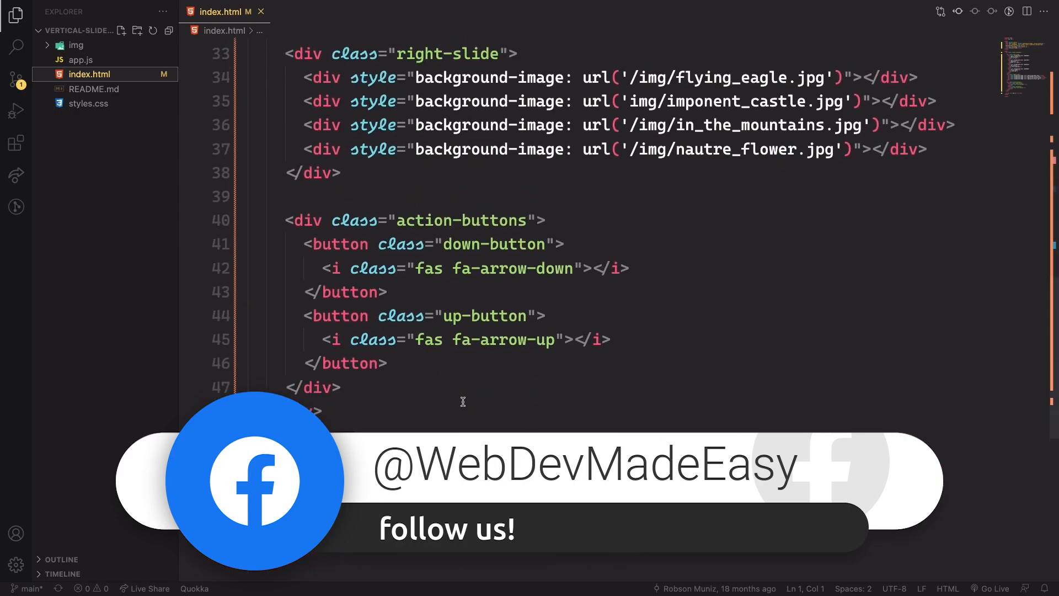
left_click(81, 60)
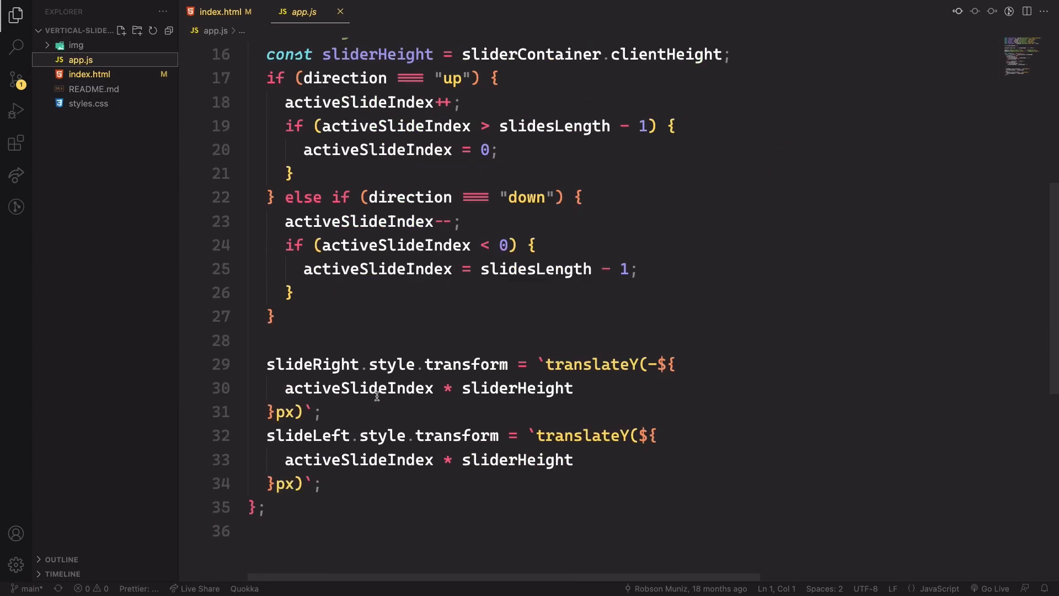
scroll("up", 3)
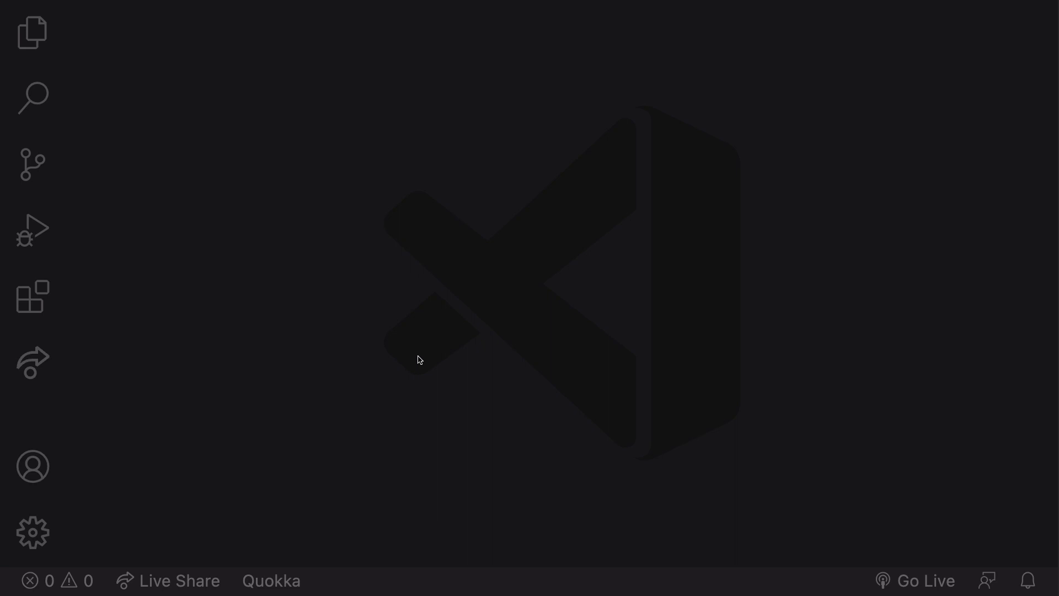
mouse_move(32, 164)
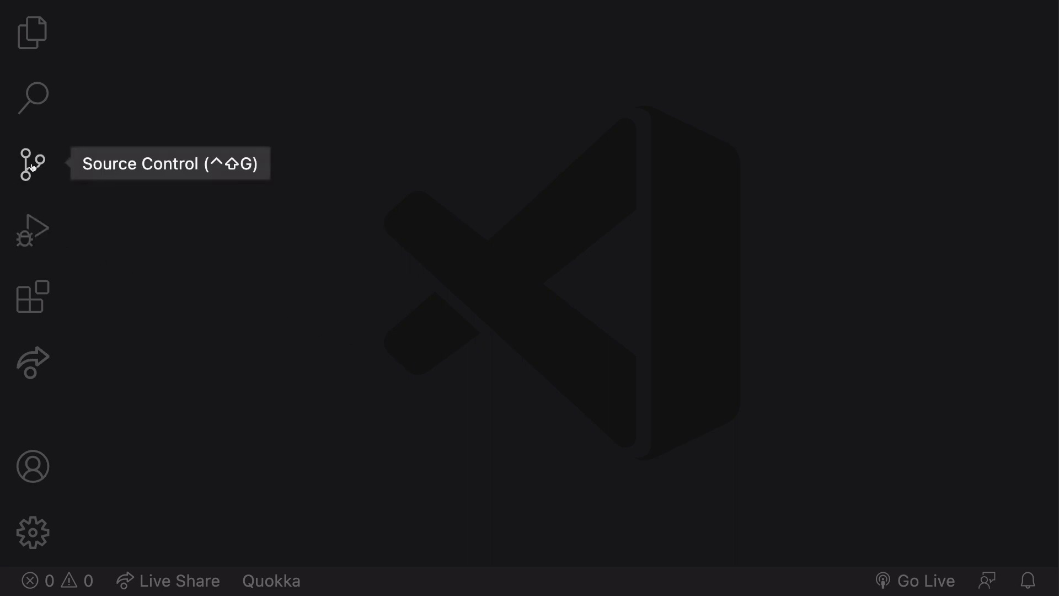